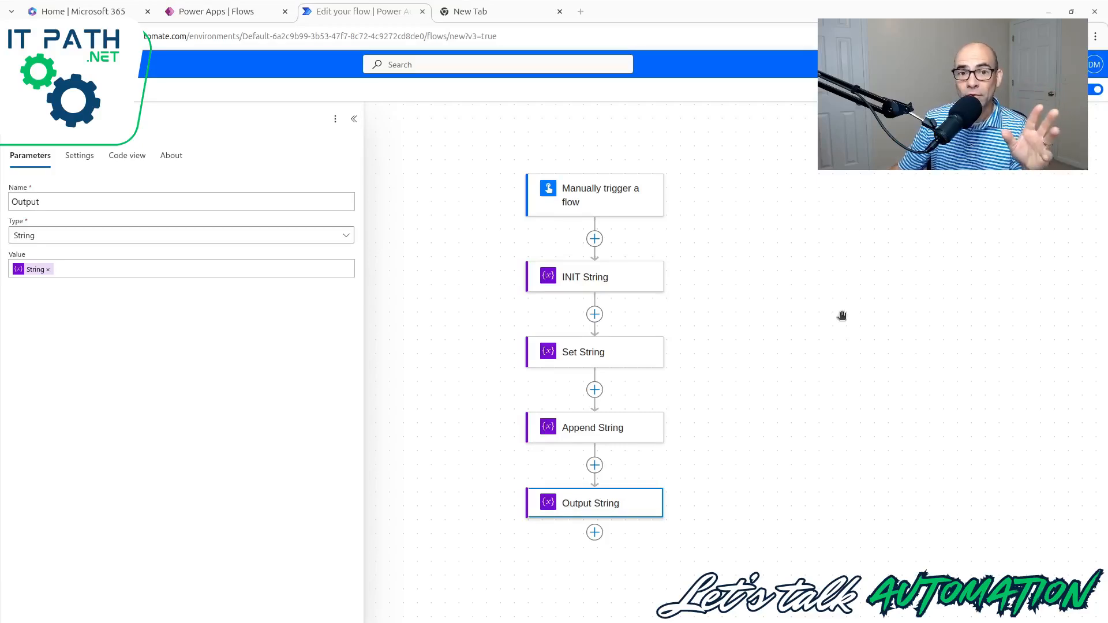
mouse_move(834, 317)
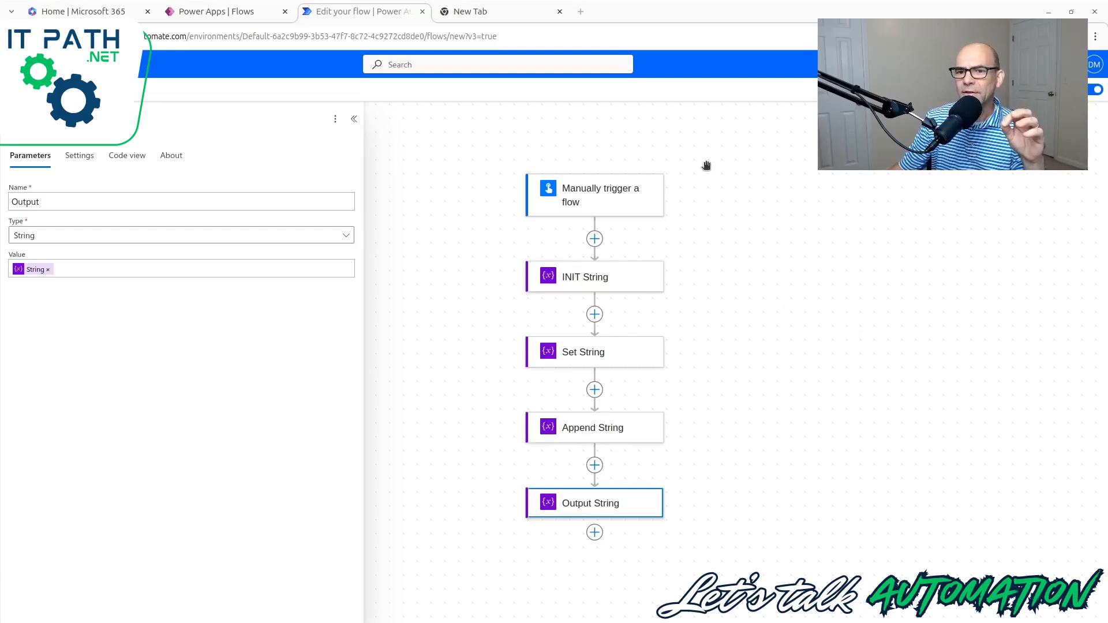
mouse_move(671, 318)
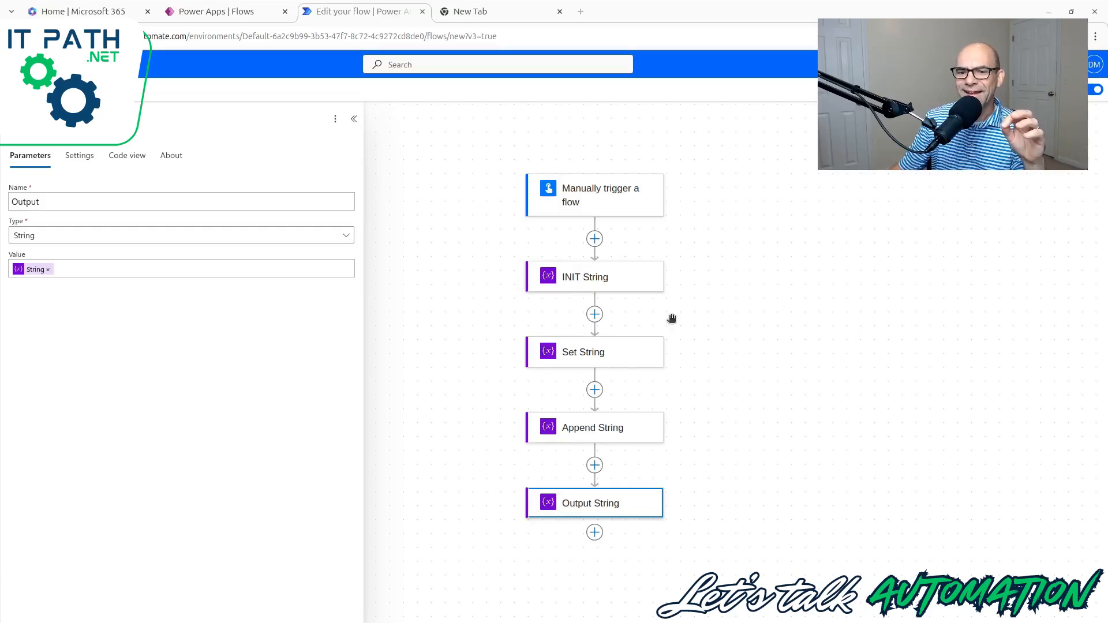
mouse_move(516, 355)
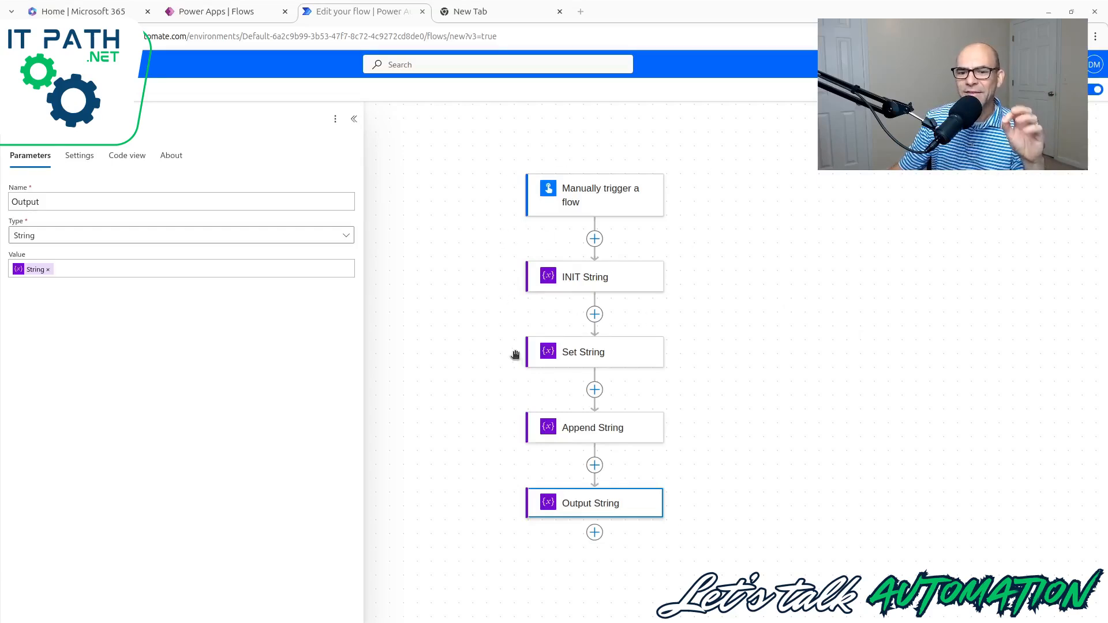
mouse_move(522, 437)
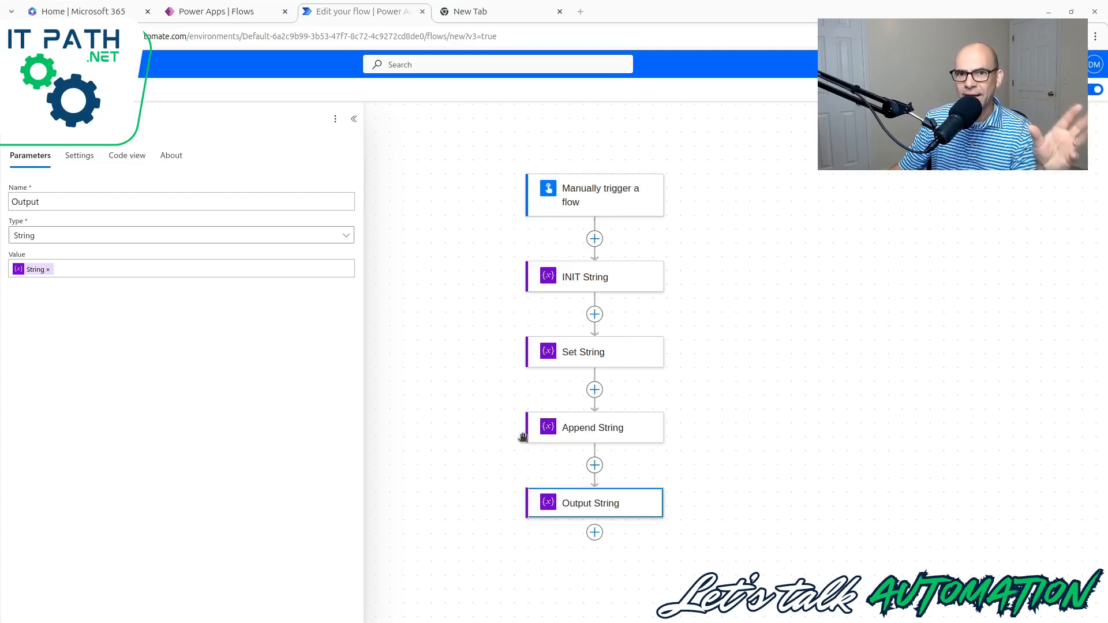
mouse_move(572, 498)
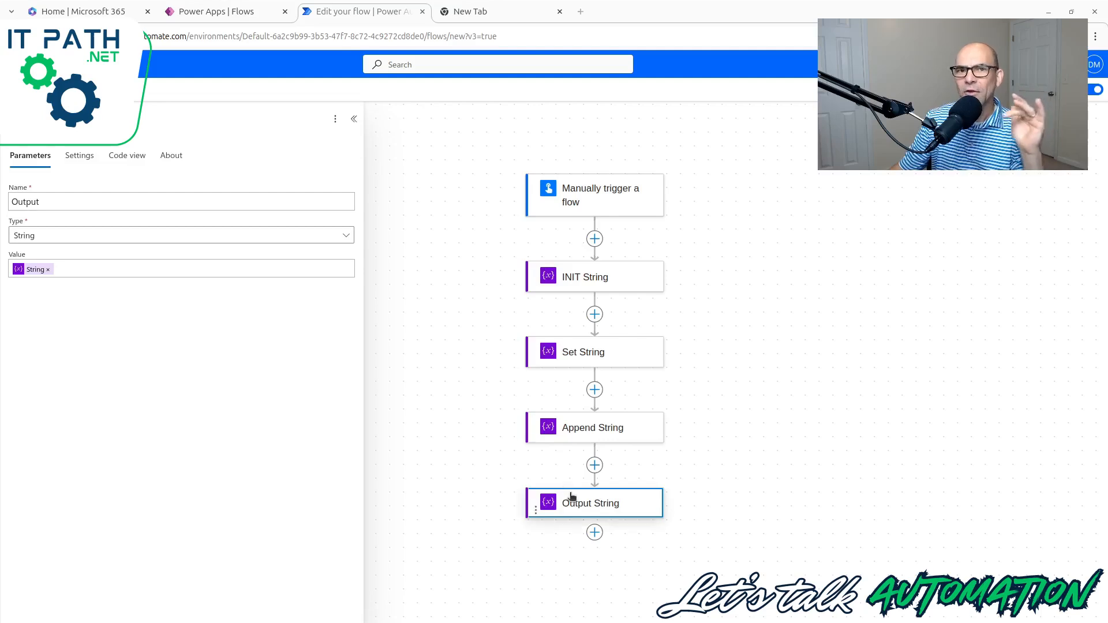
mouse_move(452, 385)
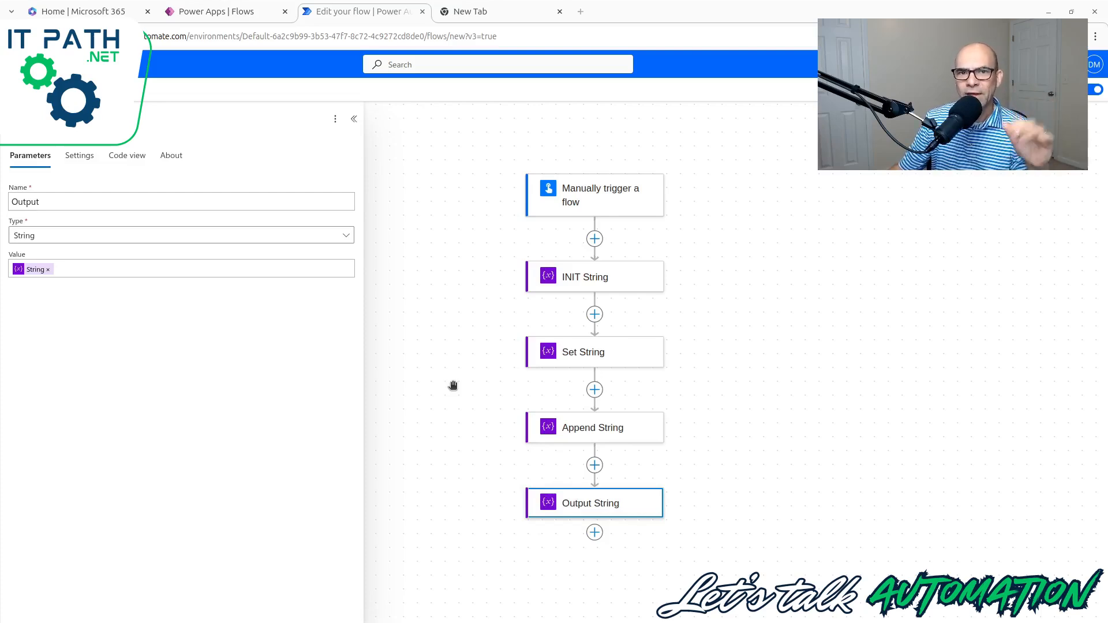
mouse_move(454, 320)
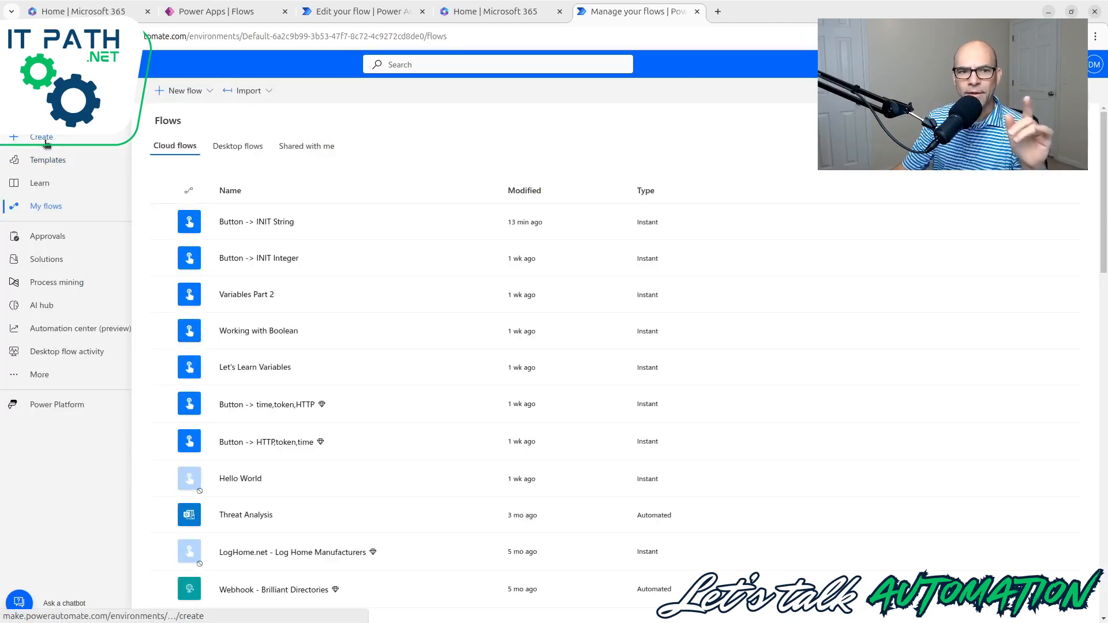
Create a blank instant cloud flow, skipping the trigger selection
left_click(41, 137)
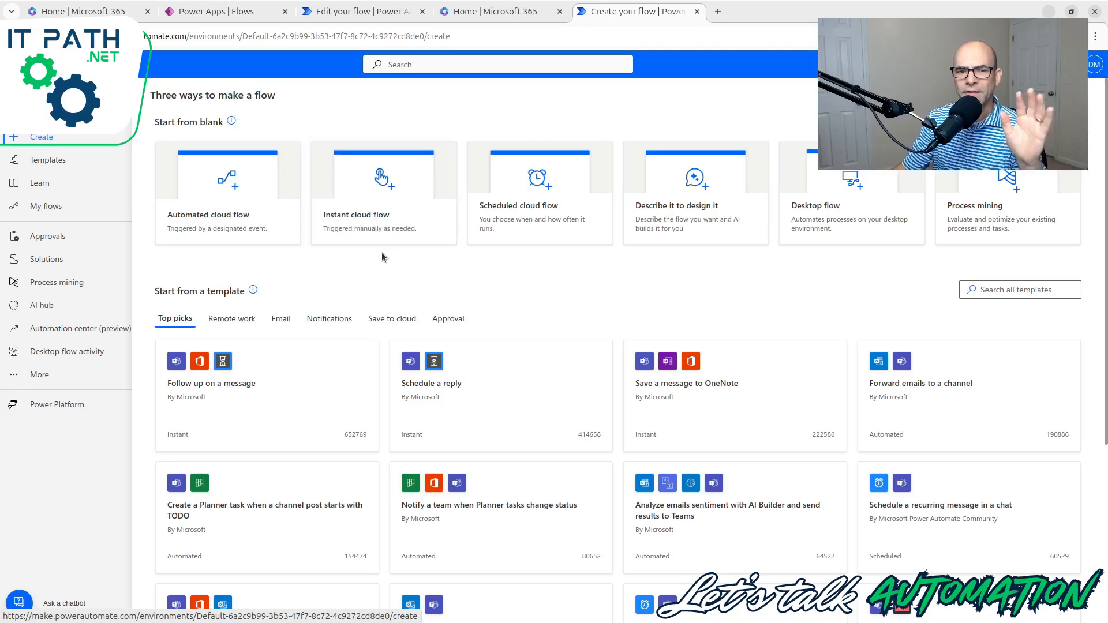
left_click(384, 191)
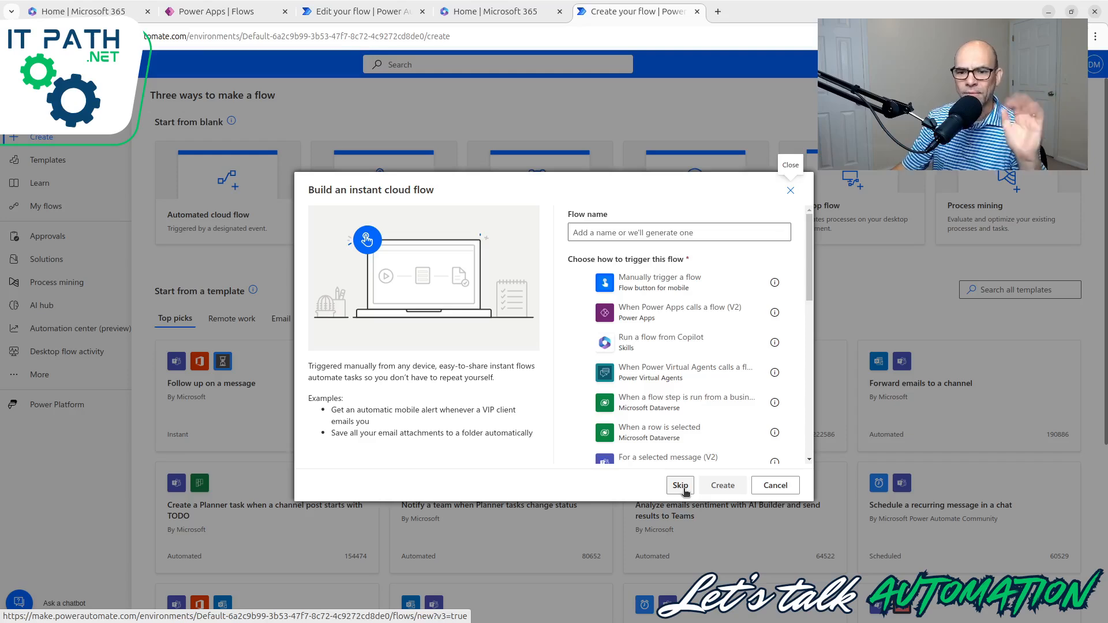
left_click(679, 485)
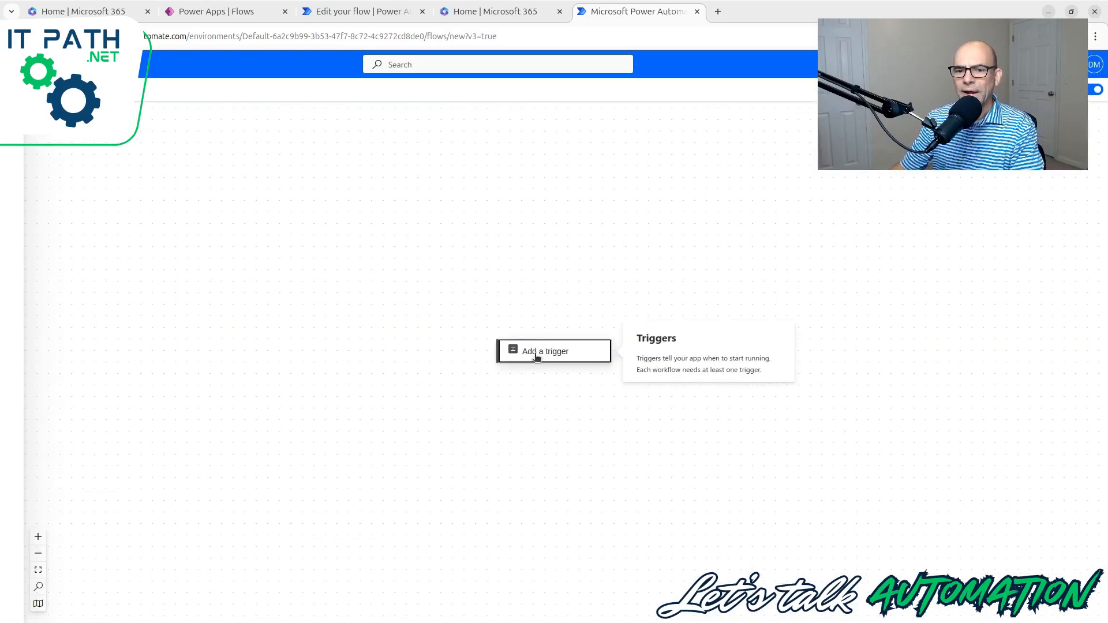
Add the 'Manually trigger a flow' trigger and list all Variable actions
left_click(545, 351)
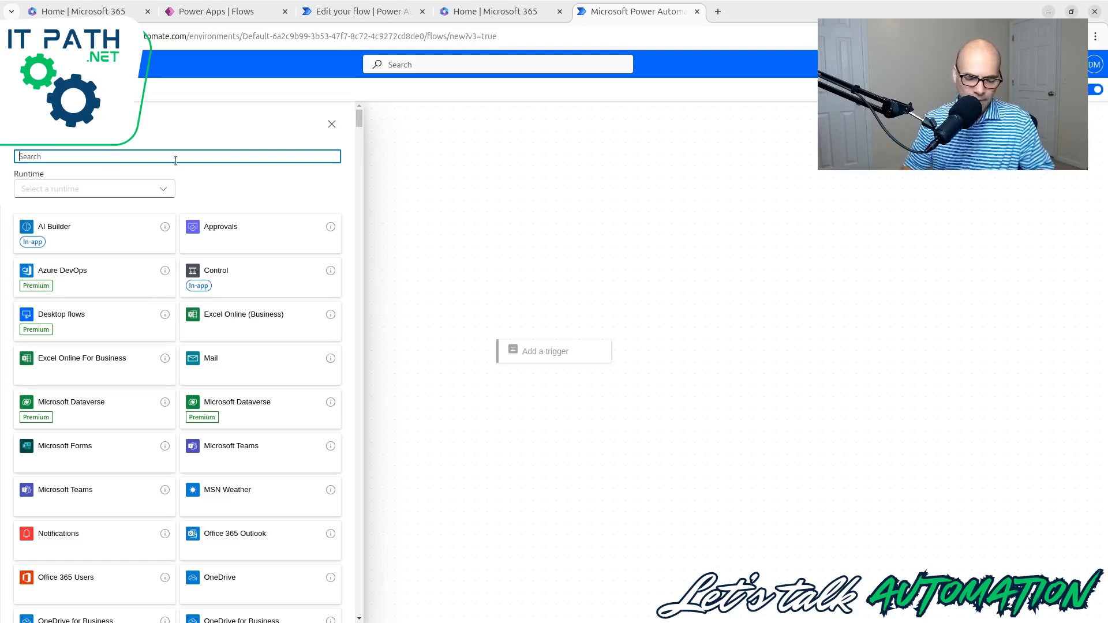
type("manual")
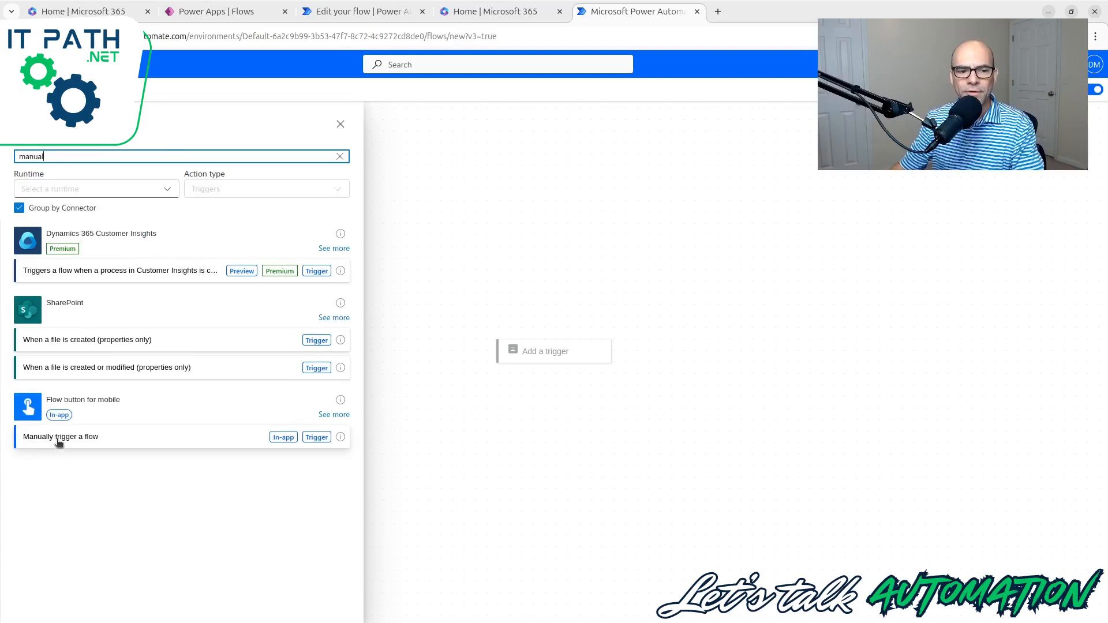
left_click(60, 436)
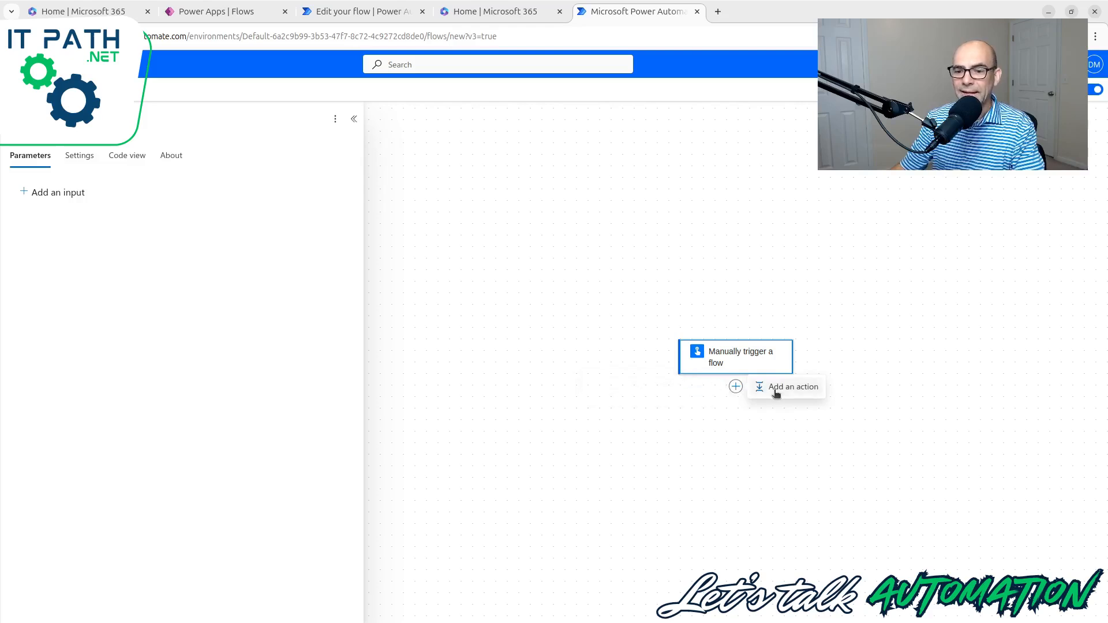
left_click(793, 387)
type("variables")
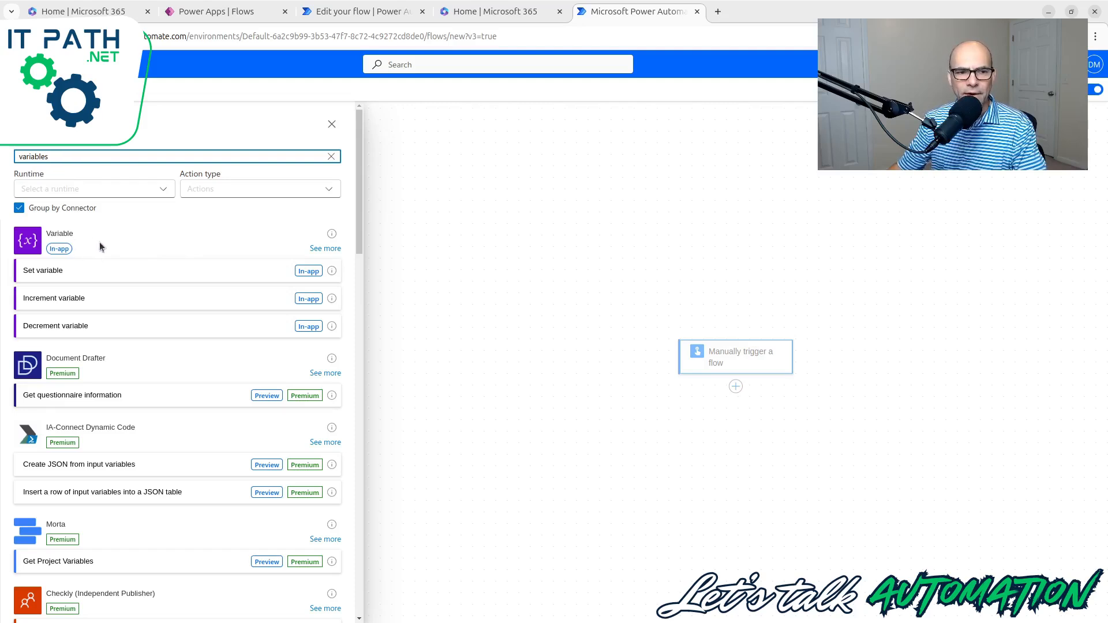
mouse_move(325, 248)
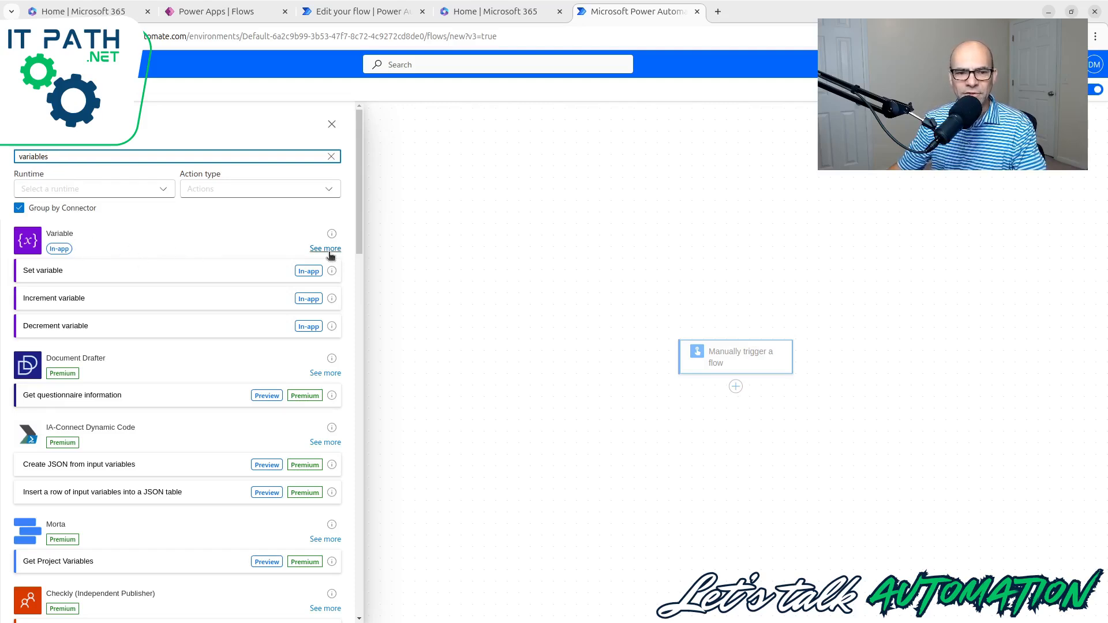
left_click(325, 248)
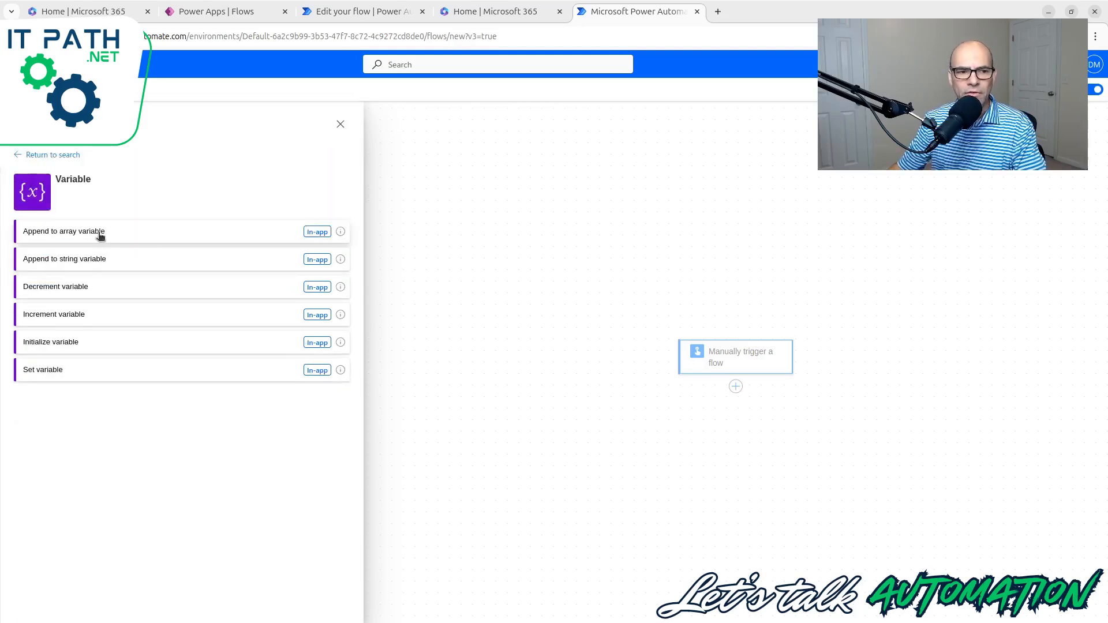
mouse_move(127, 233)
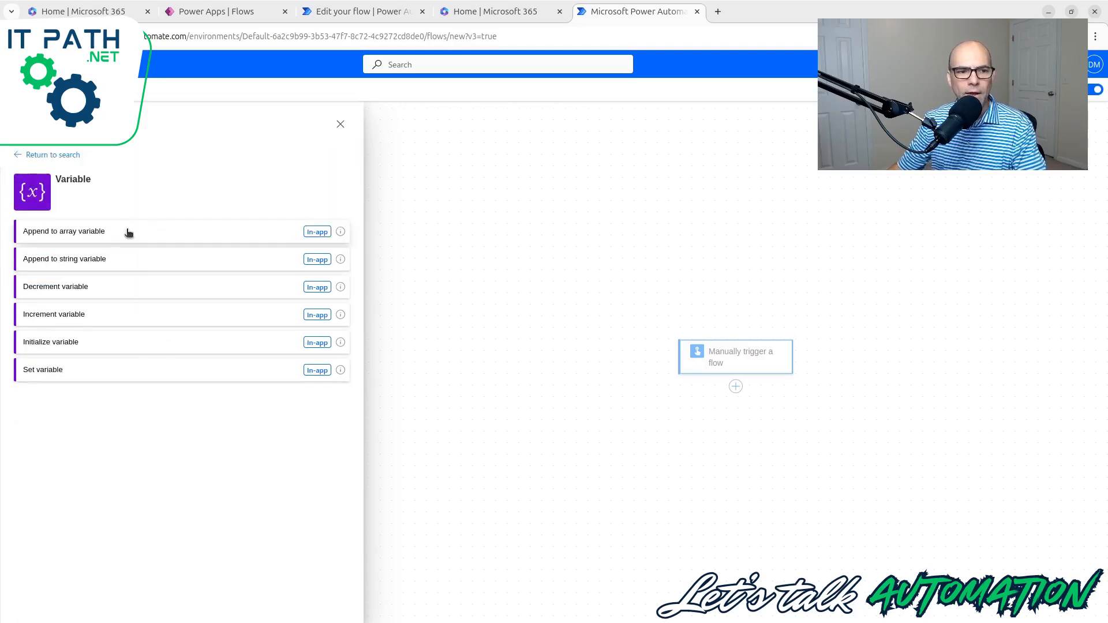
mouse_move(135, 264)
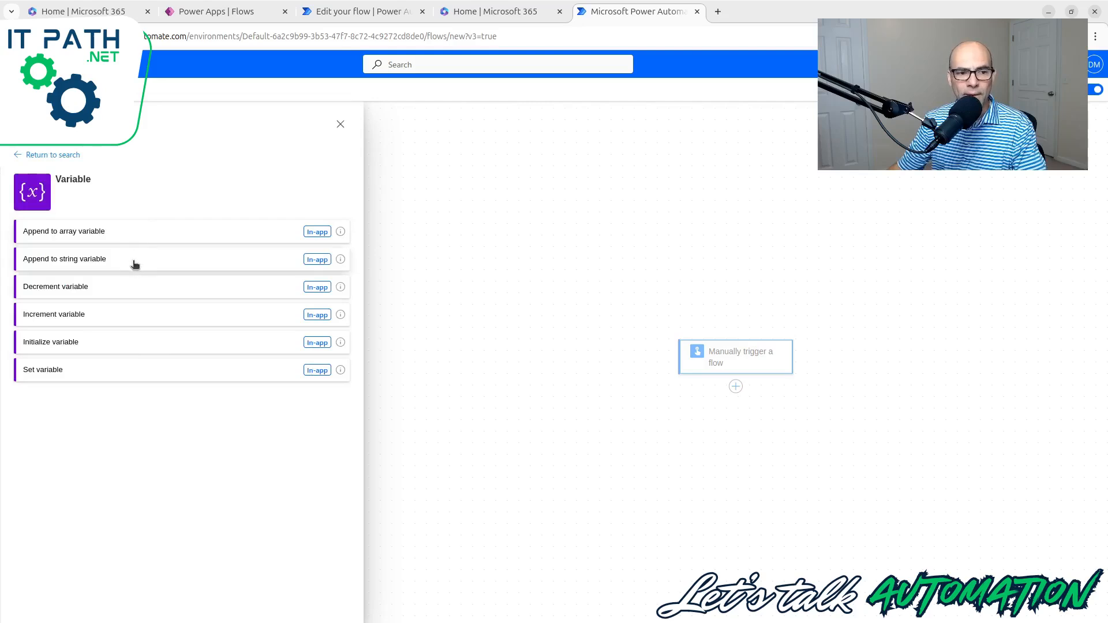
mouse_move(149, 344)
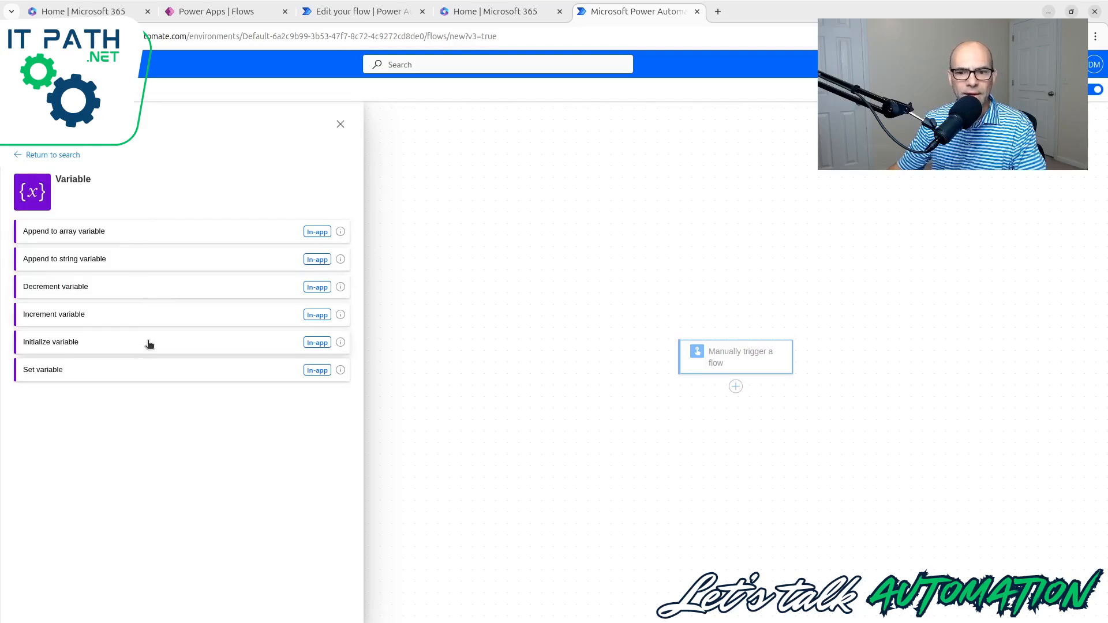
mouse_move(131, 346)
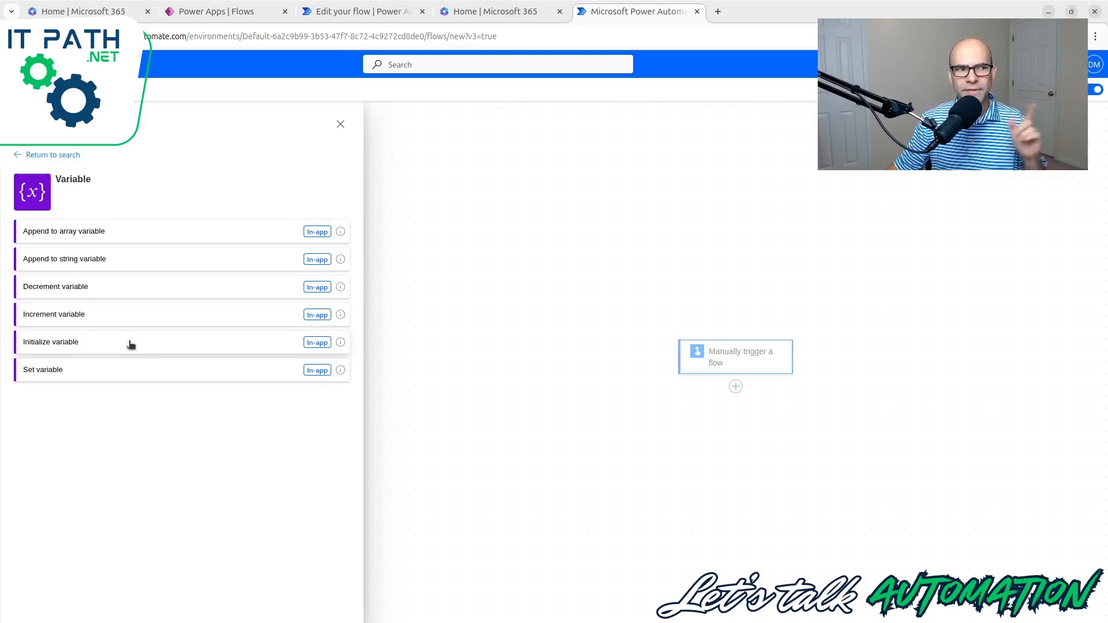
Add an Initialize variable step 'INIT String' creating a String-type variable named String
left_click(51, 343)
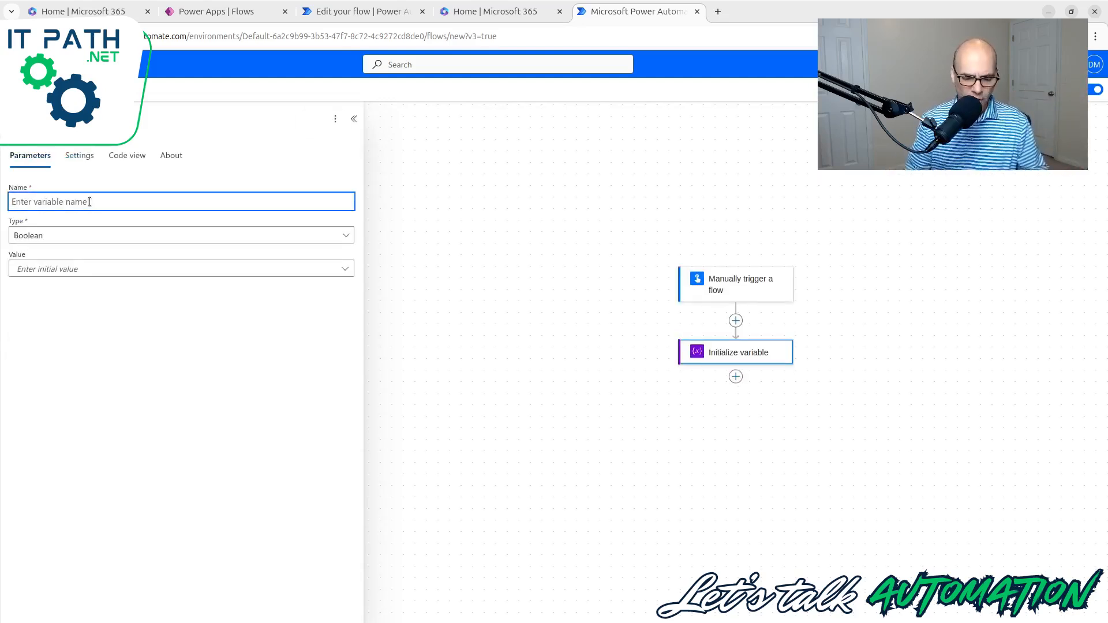
type("String")
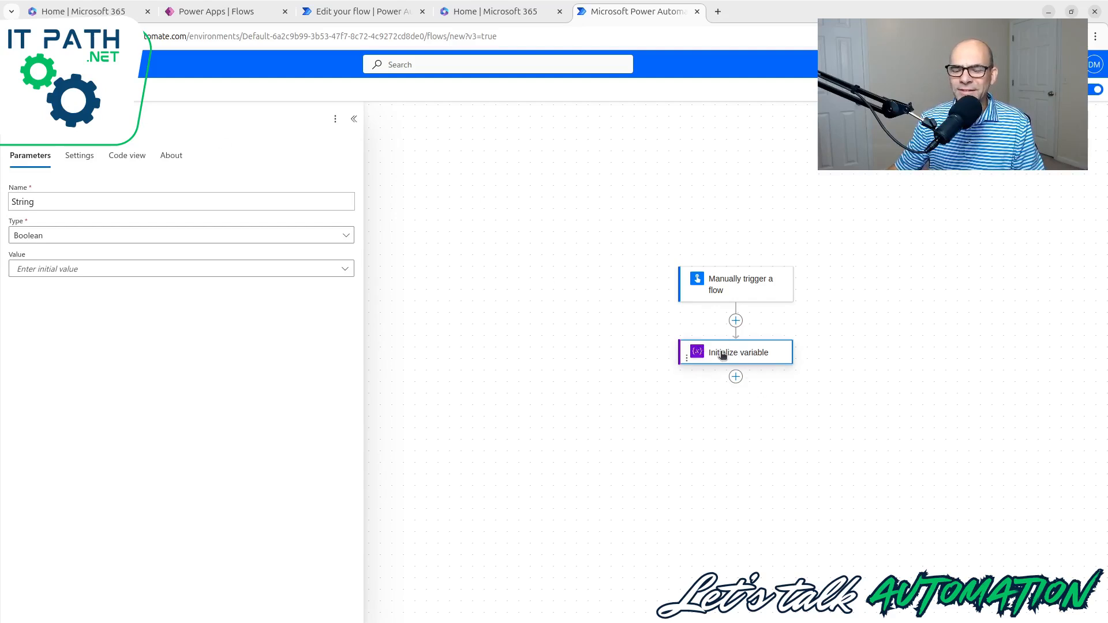
mouse_move(780, 355)
type("INIT")
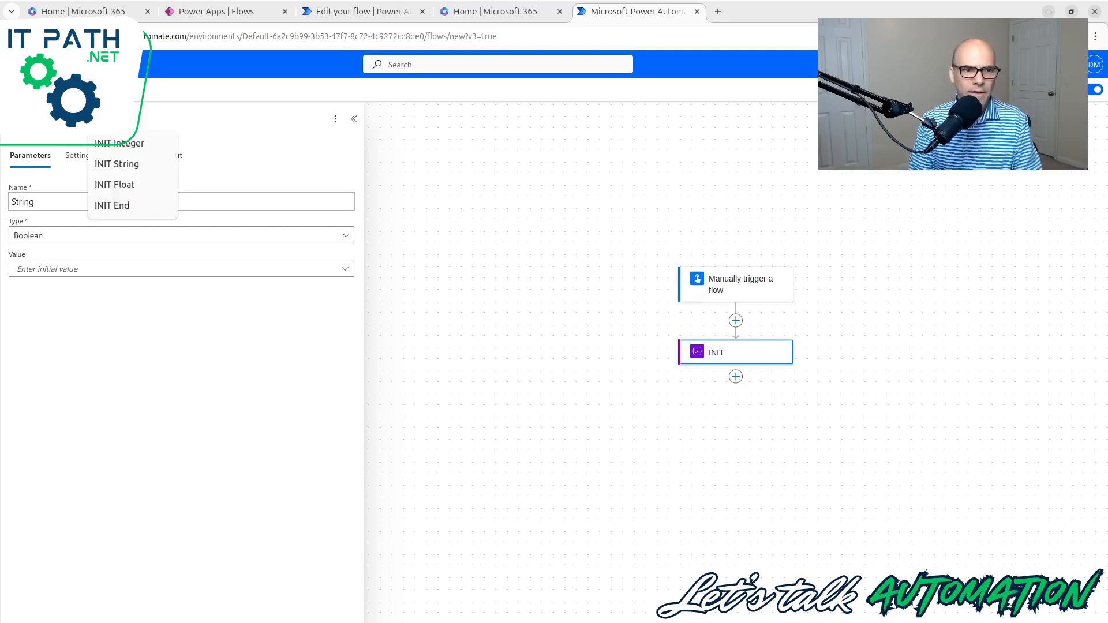
left_click(117, 164)
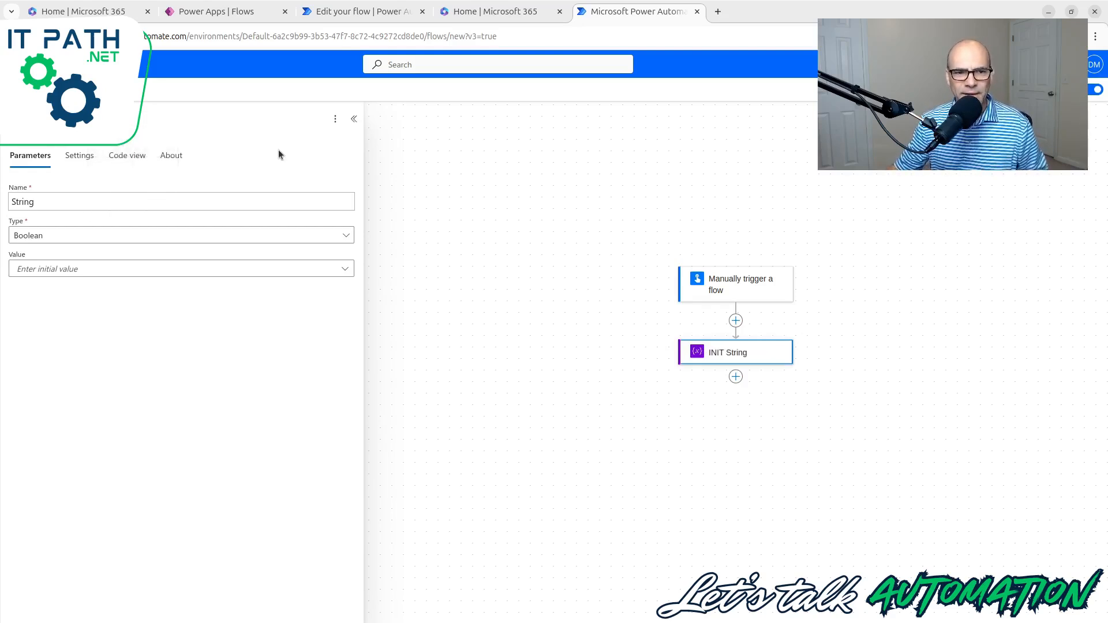
left_click(180, 236)
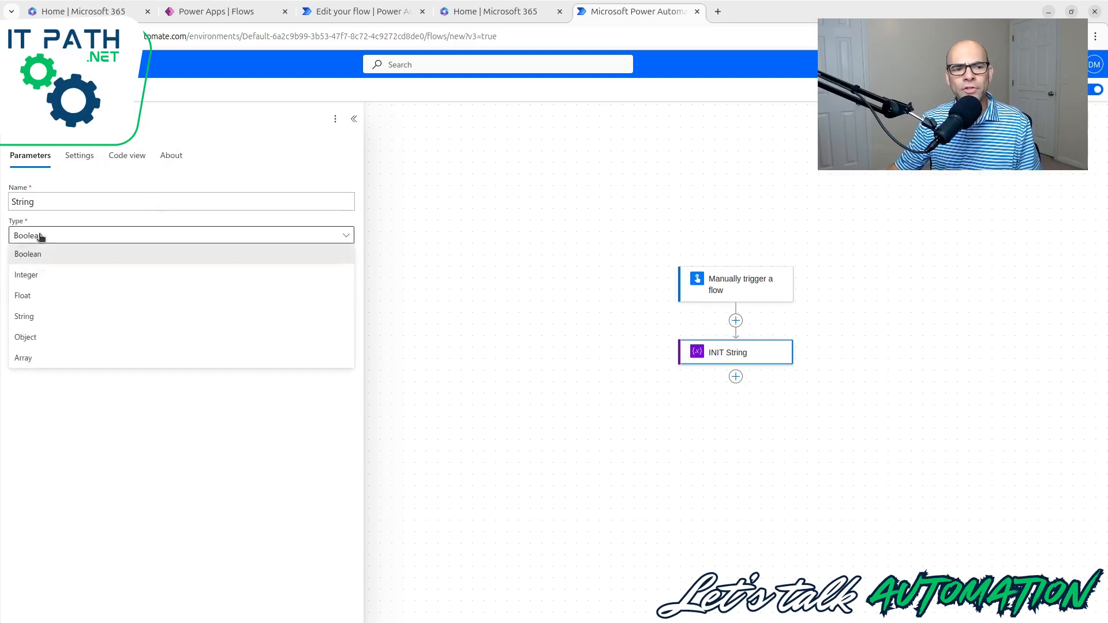
left_click(23, 315)
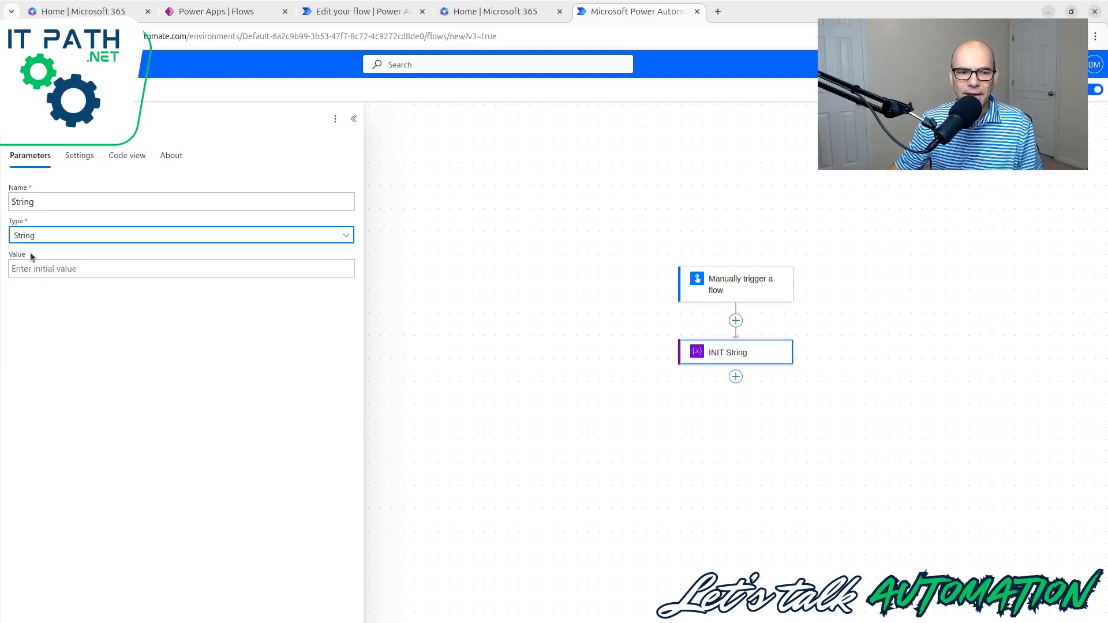
mouse_move(174, 313)
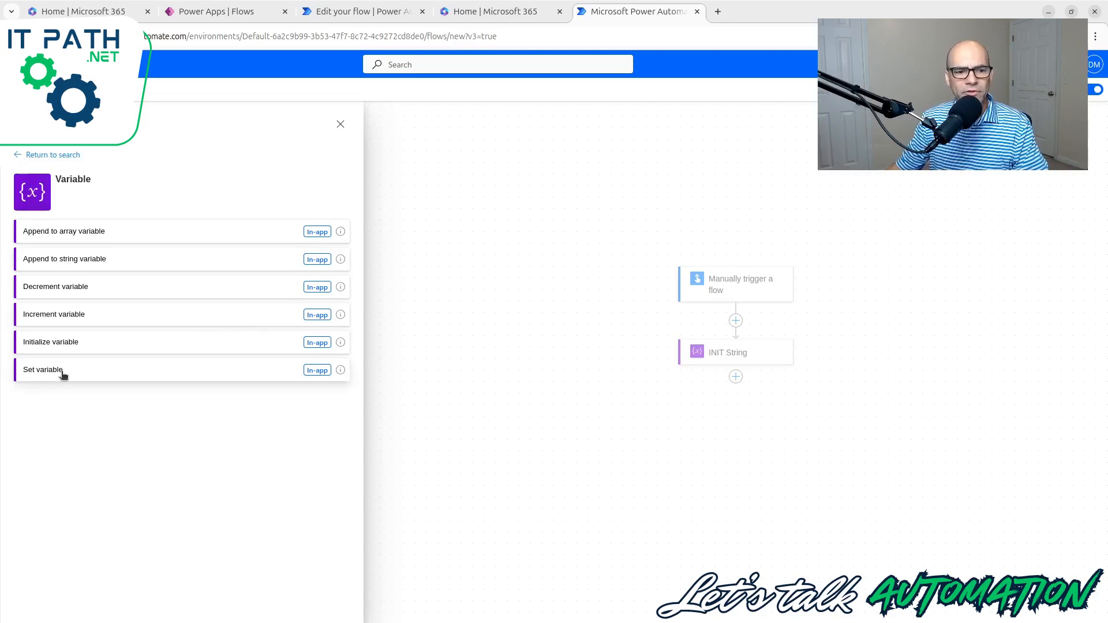
Add a Set variable step assigning Hello to String, and save the flow
left_click(42, 369)
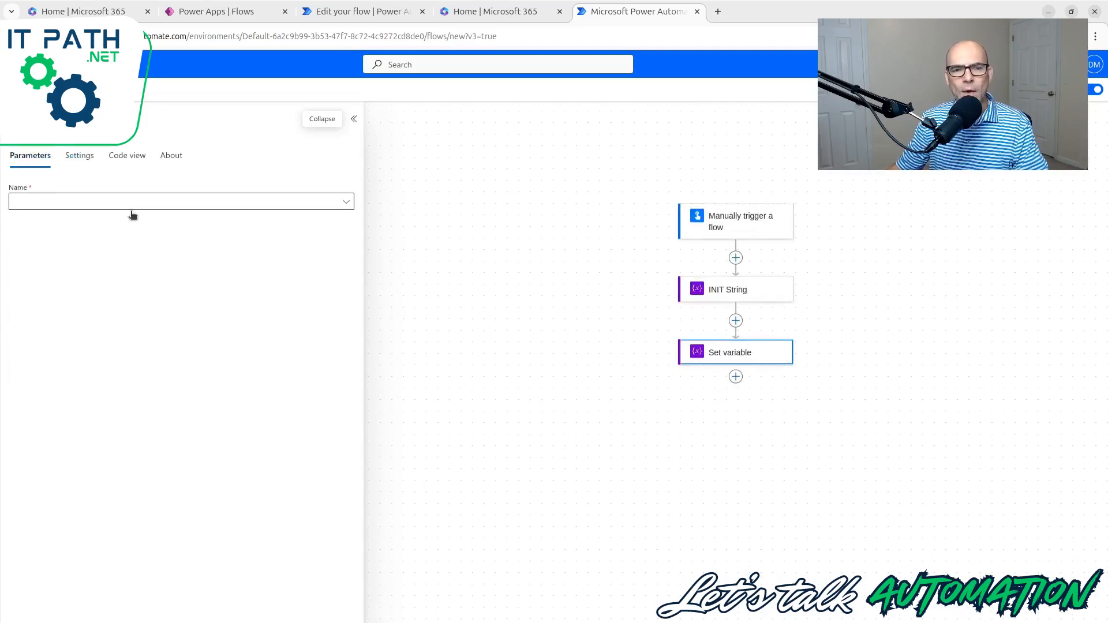
mouse_move(88, 200)
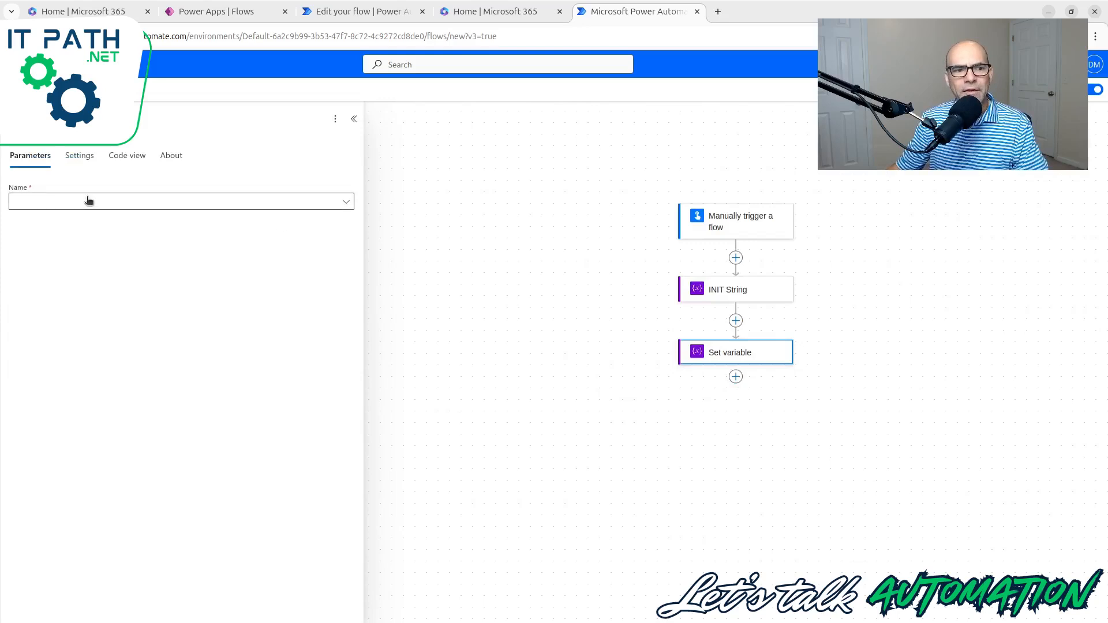
left_click(181, 202)
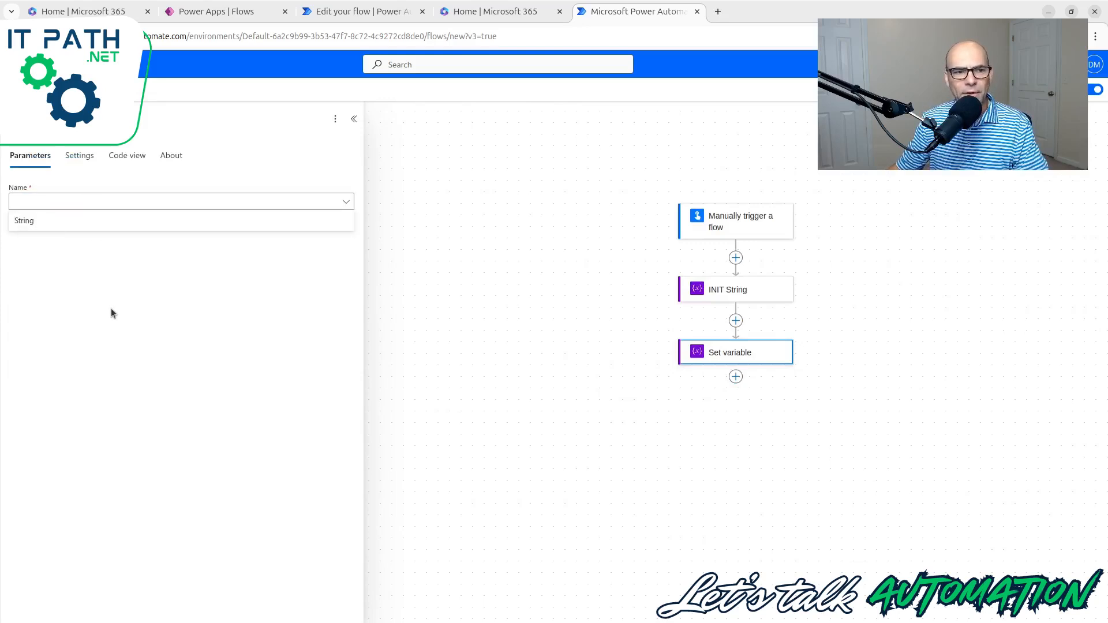
mouse_move(227, 283)
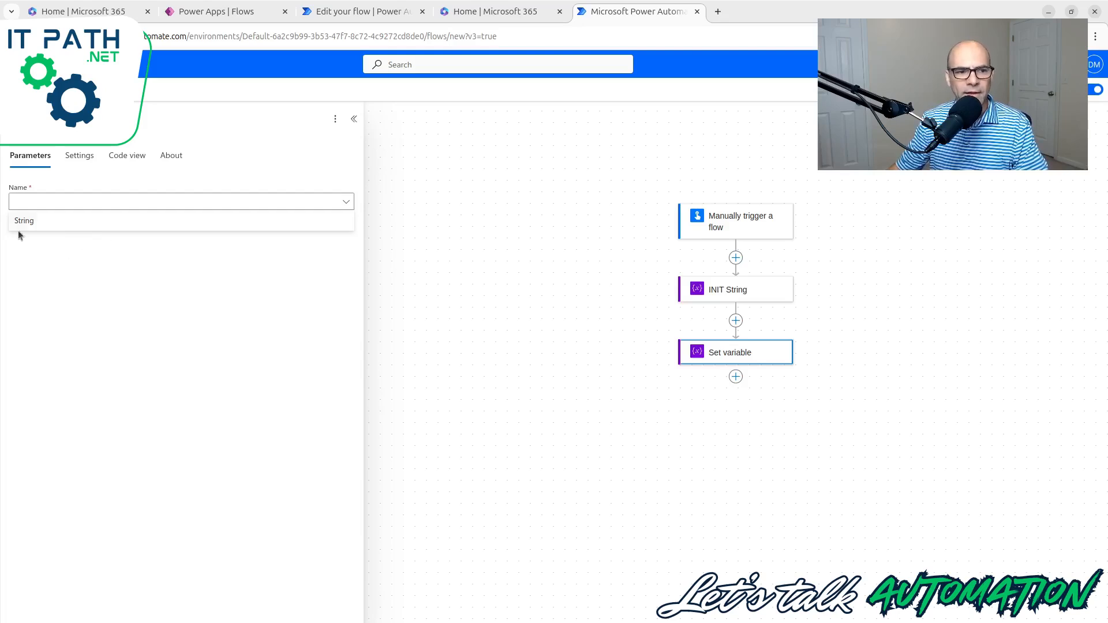
left_click(24, 220)
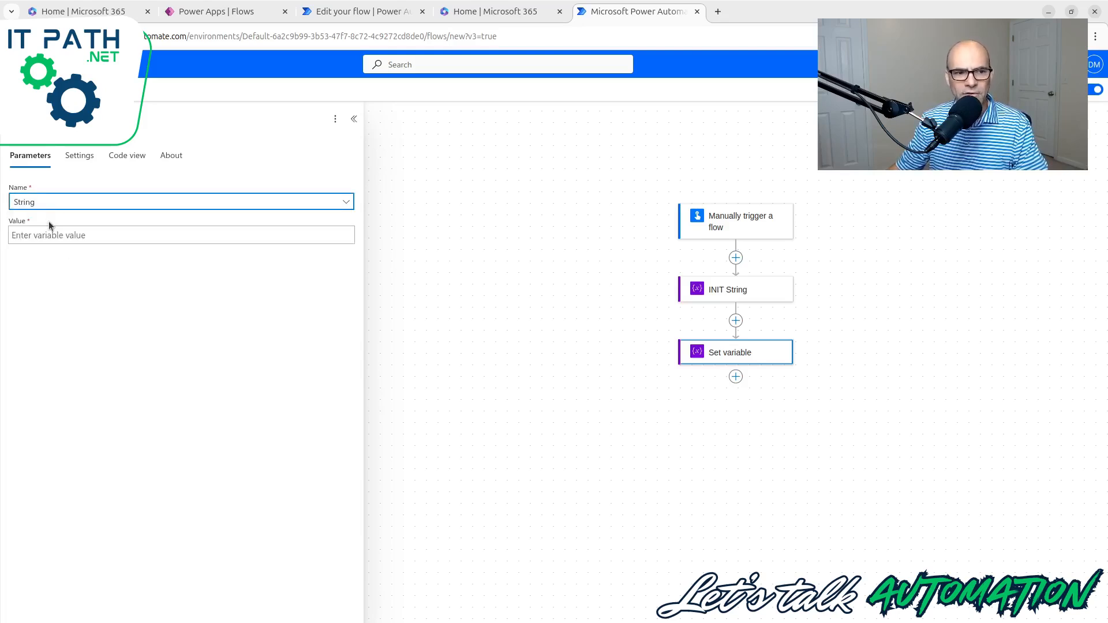
left_click(176, 235)
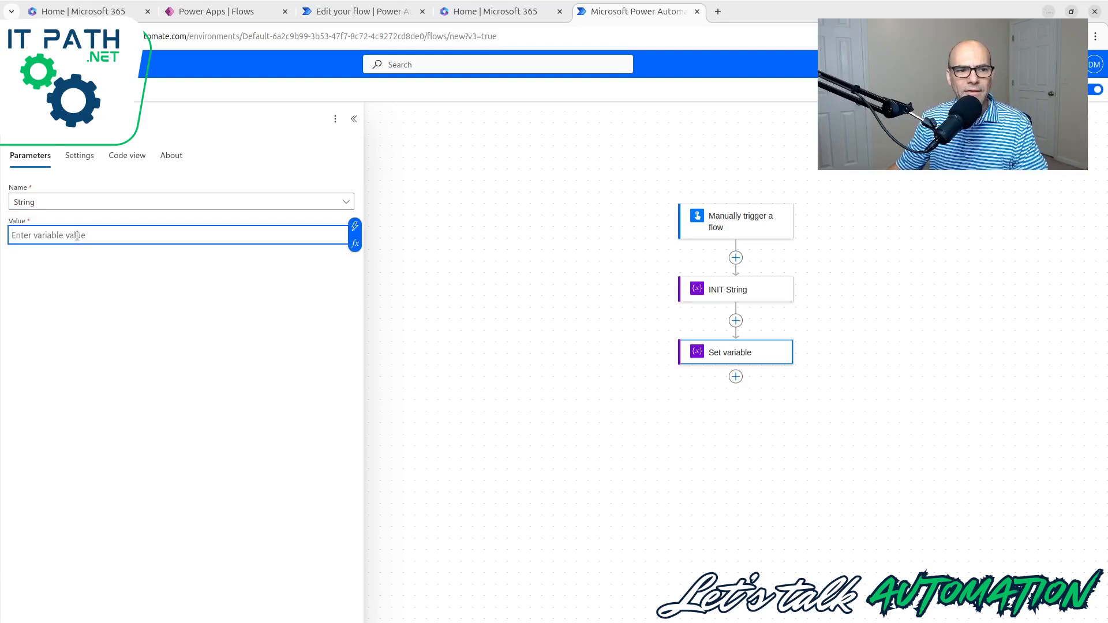
type("Hello")
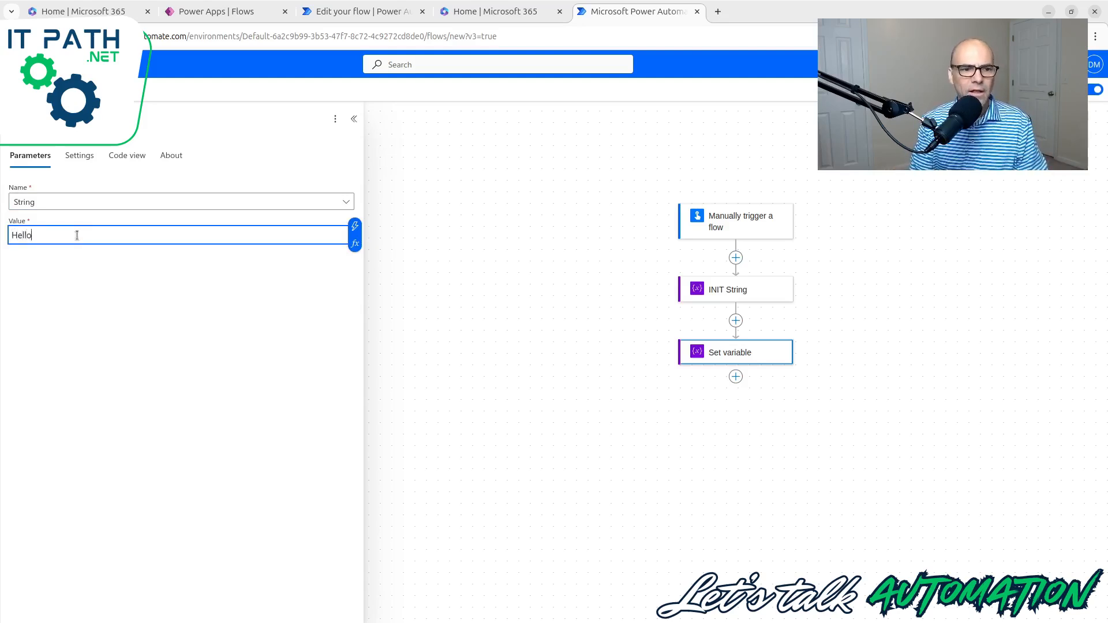
left_click(614, 284)
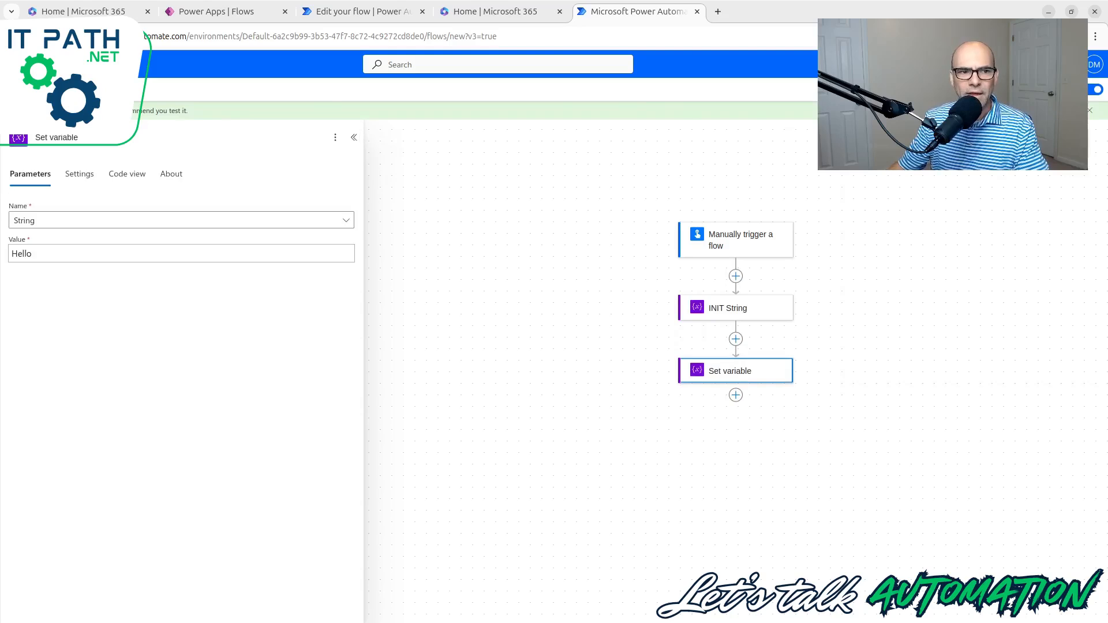
mouse_move(620, 183)
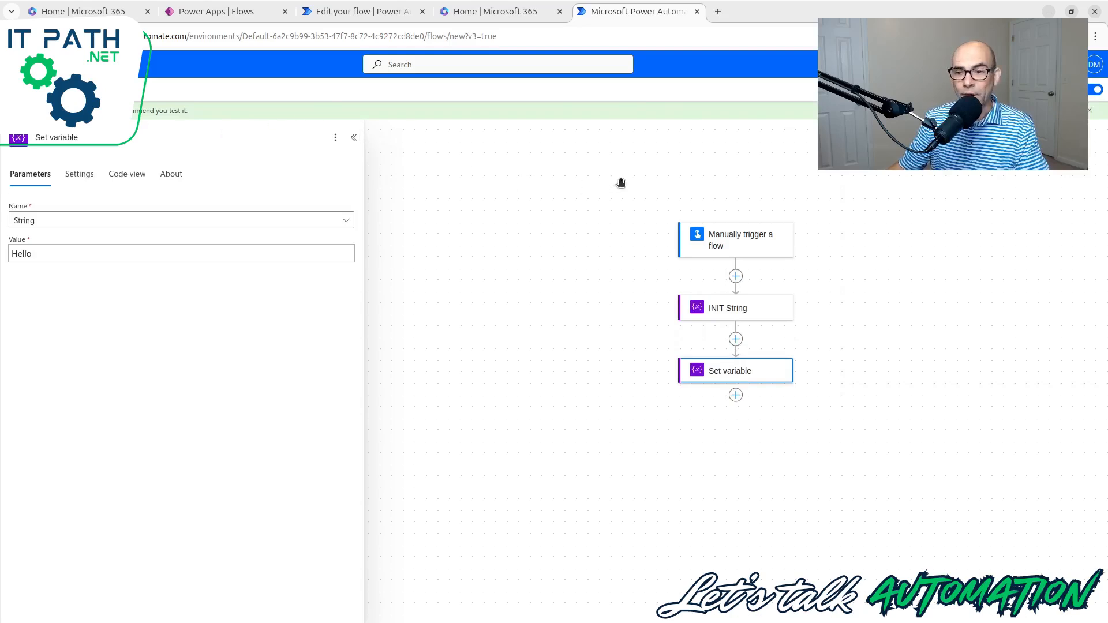
Test-run the flow and inspect the INIT String and Set variable run details
left_click(353, 138)
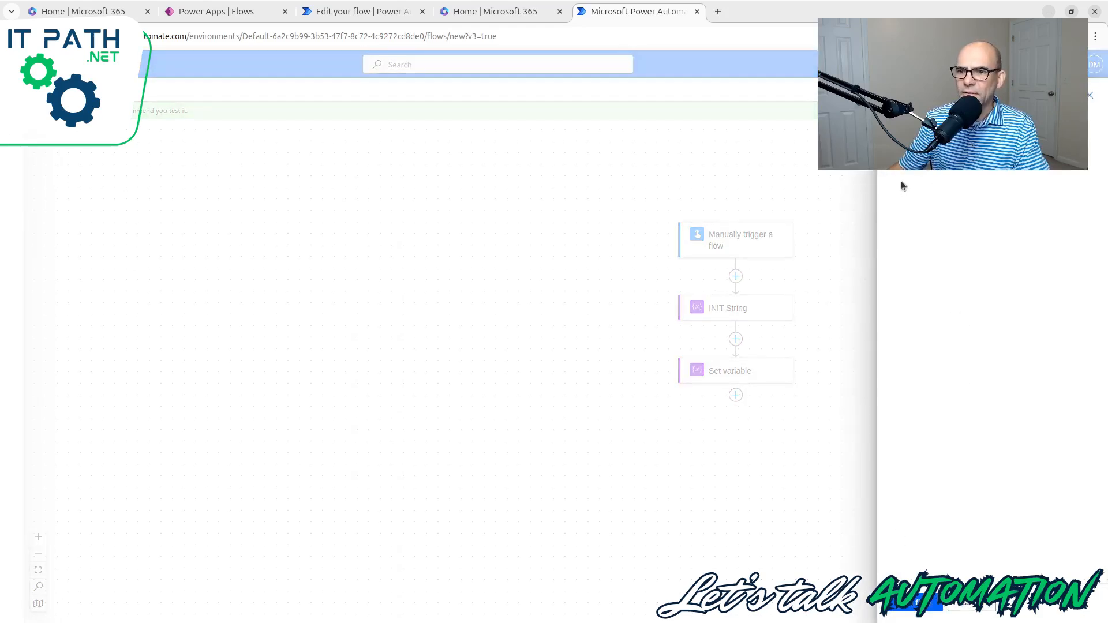
mouse_move(900, 566)
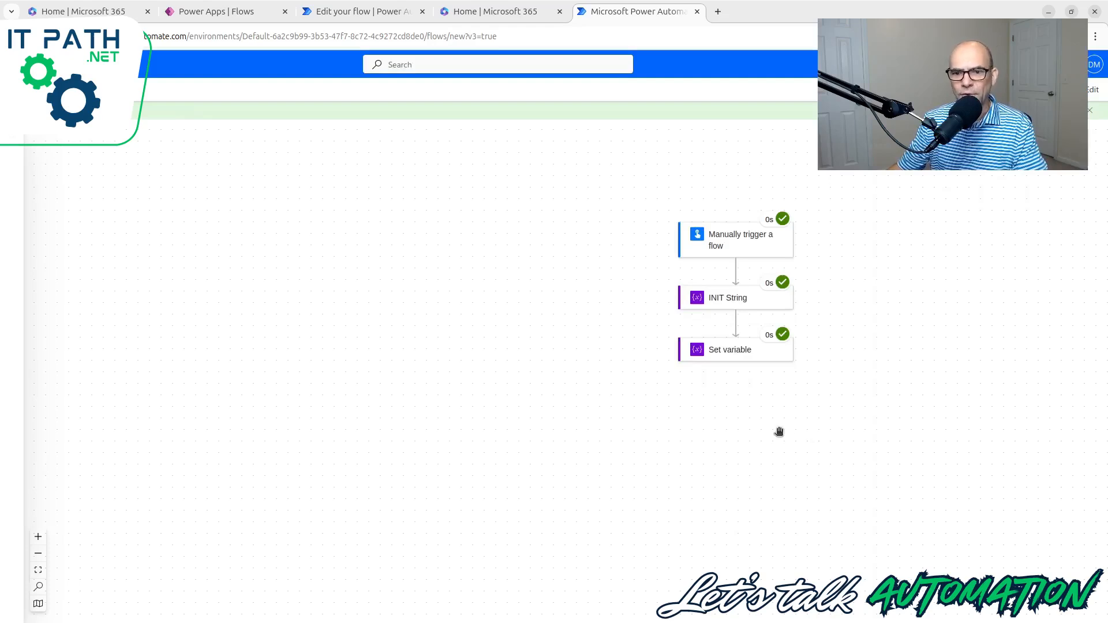
left_click(727, 298)
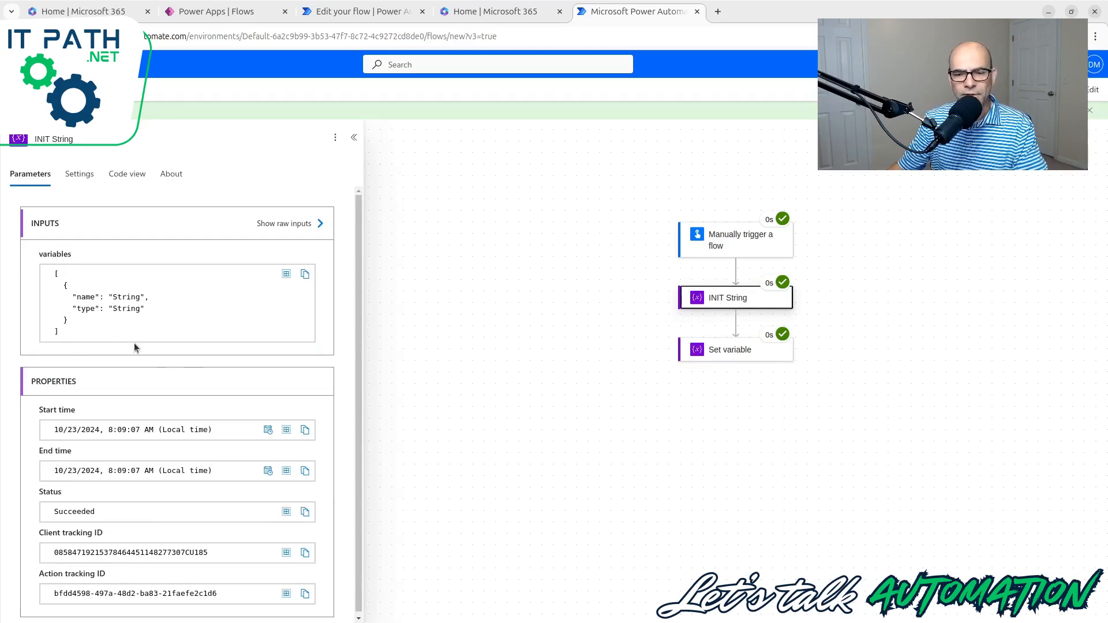
left_click(735, 349)
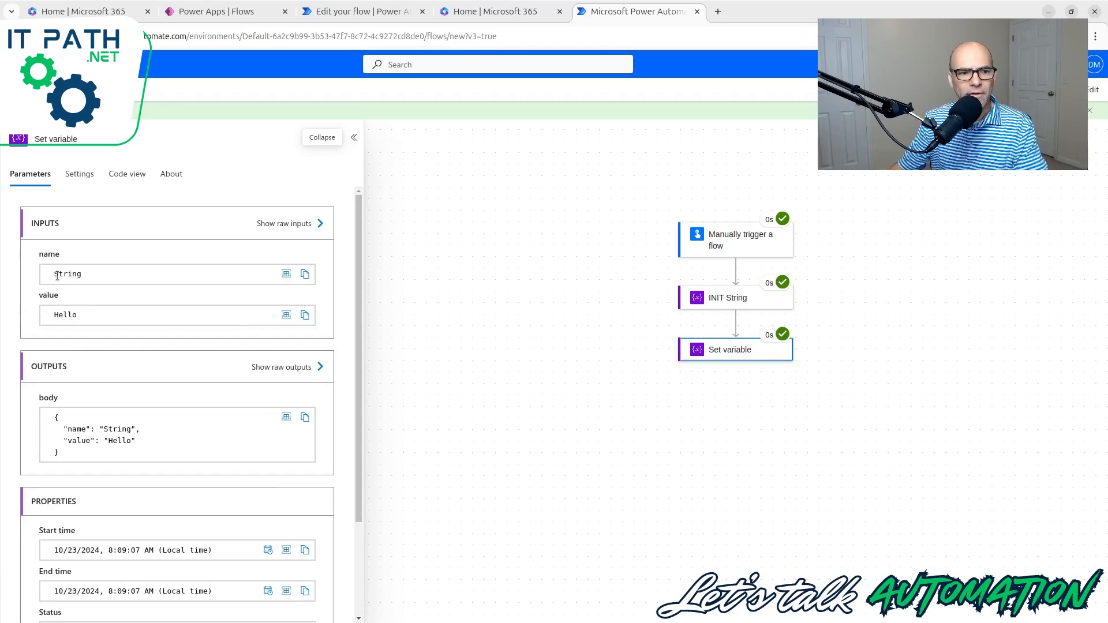
mouse_move(443, 287)
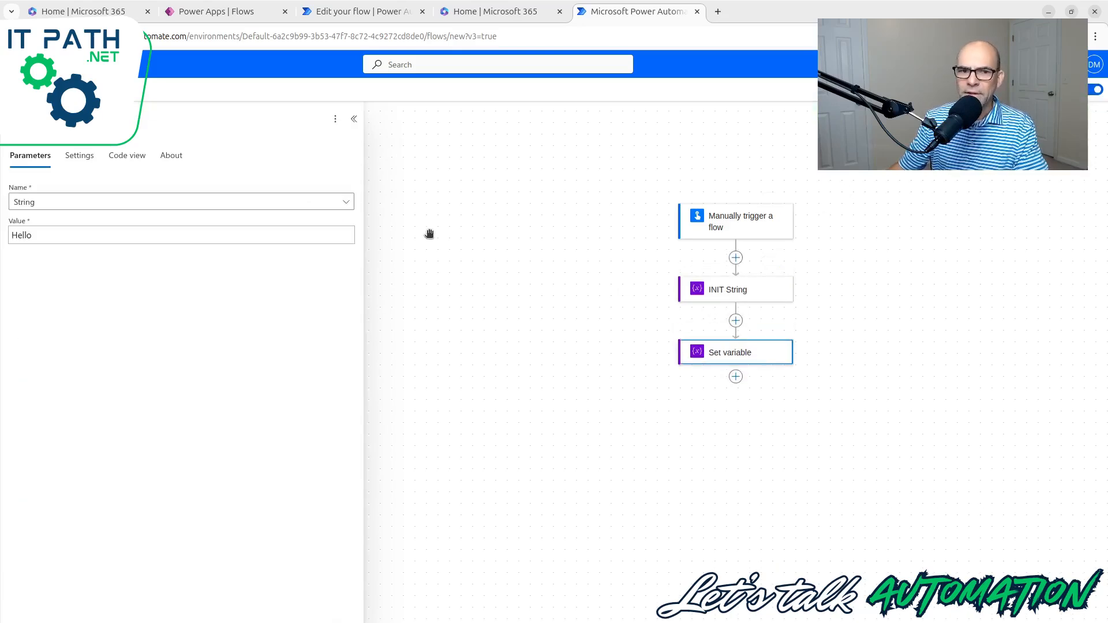
Insert an 'Append to string variable' step after Set variable, appending World to String
left_click(353, 119)
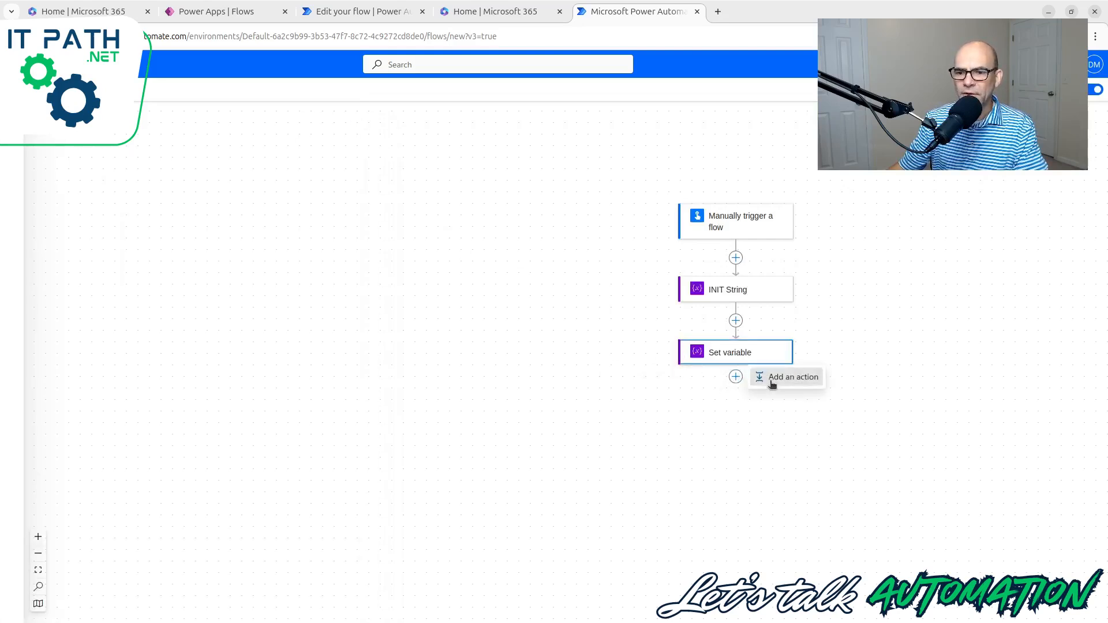
left_click(793, 377)
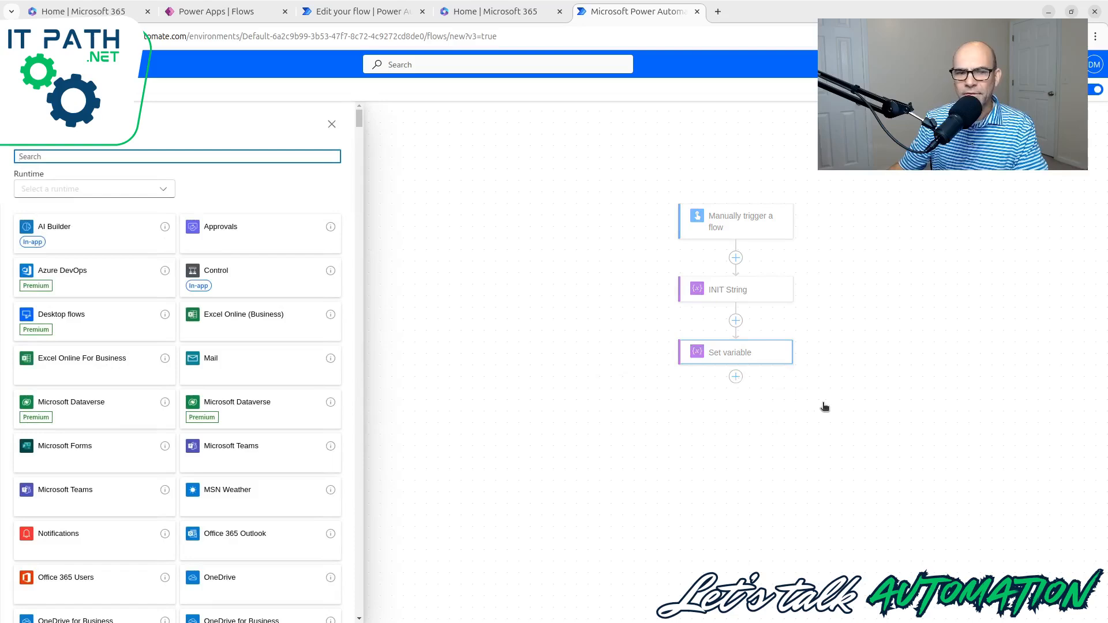
type("variables")
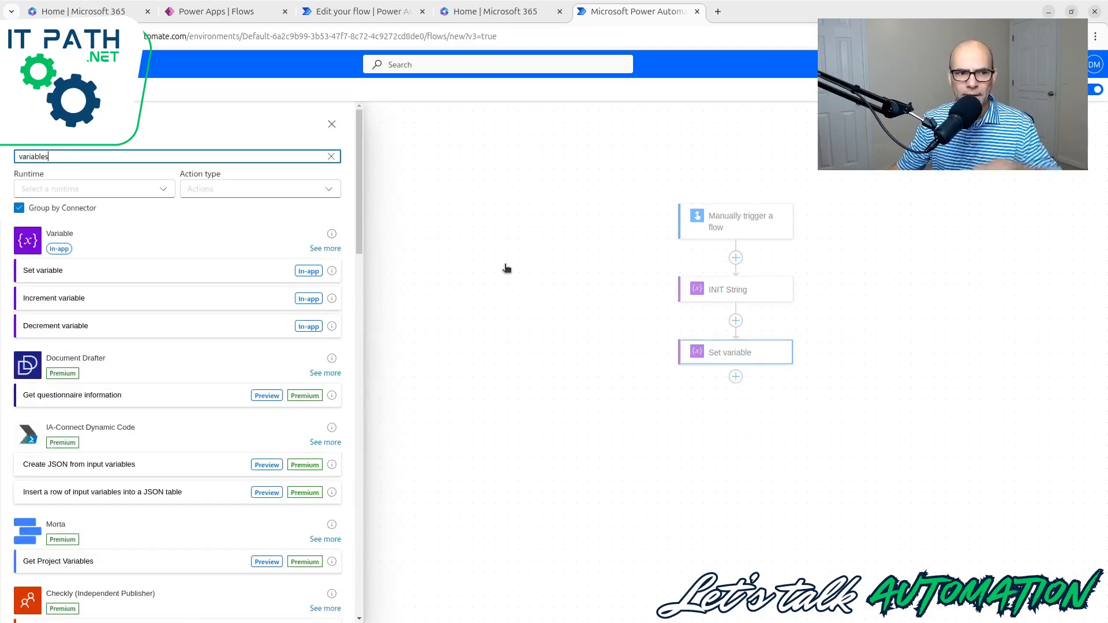
left_click(325, 249)
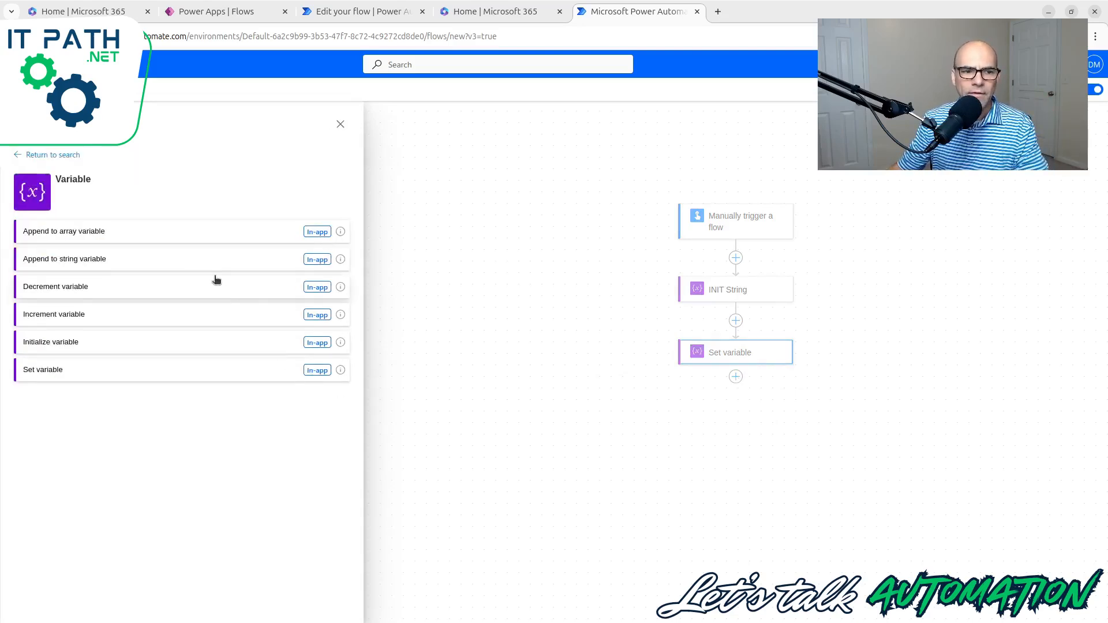
mouse_move(110, 243)
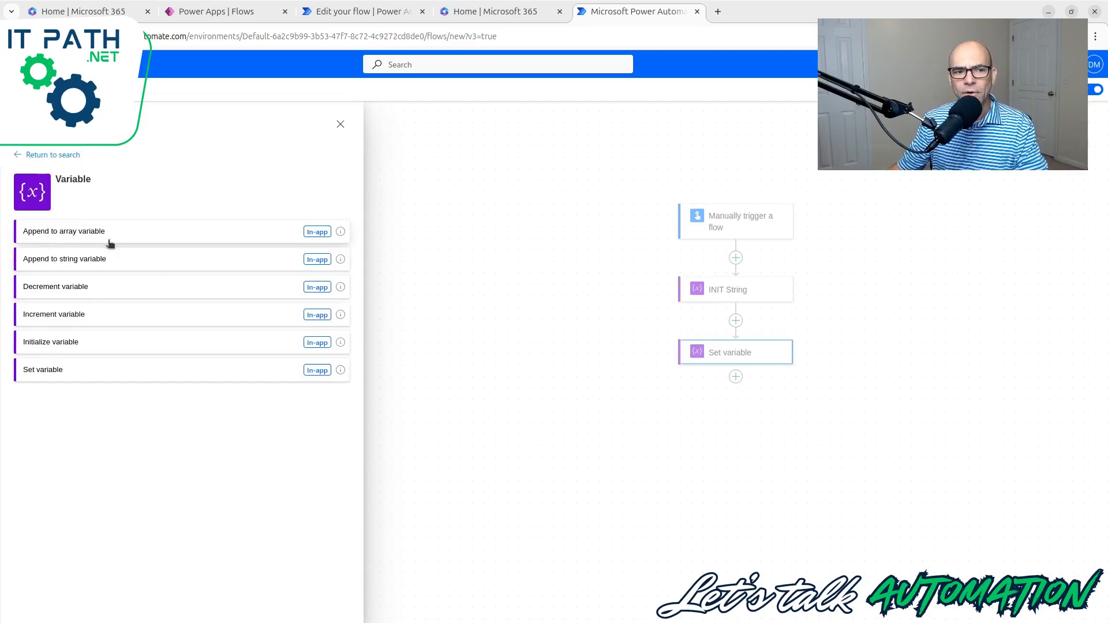
mouse_move(141, 268)
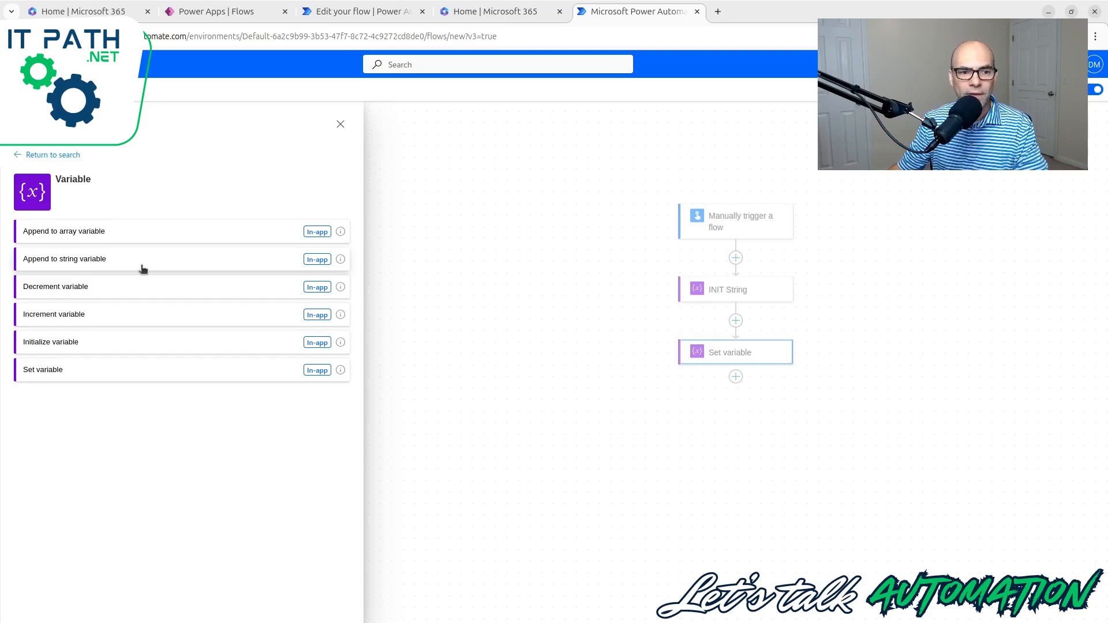
left_click(64, 258)
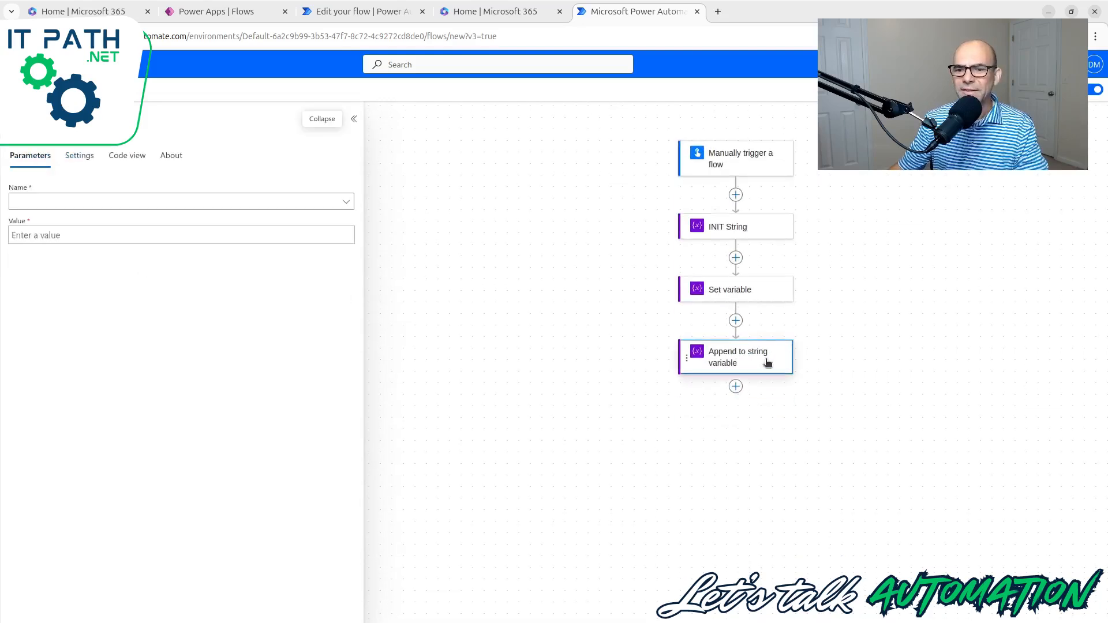
mouse_move(734, 368)
type("Append String")
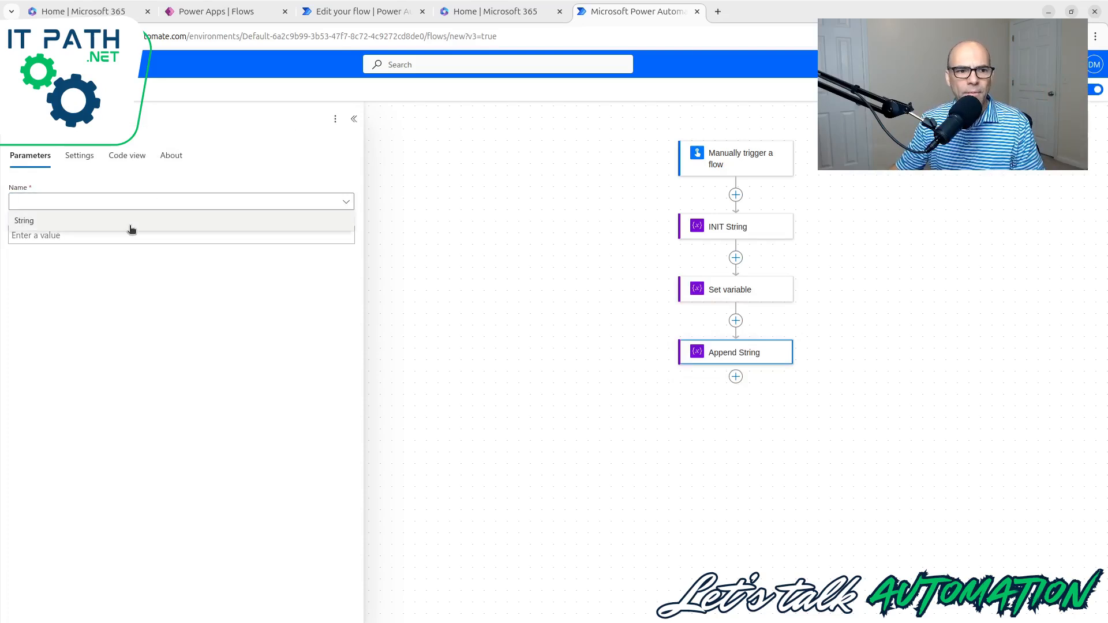
left_click(181, 201)
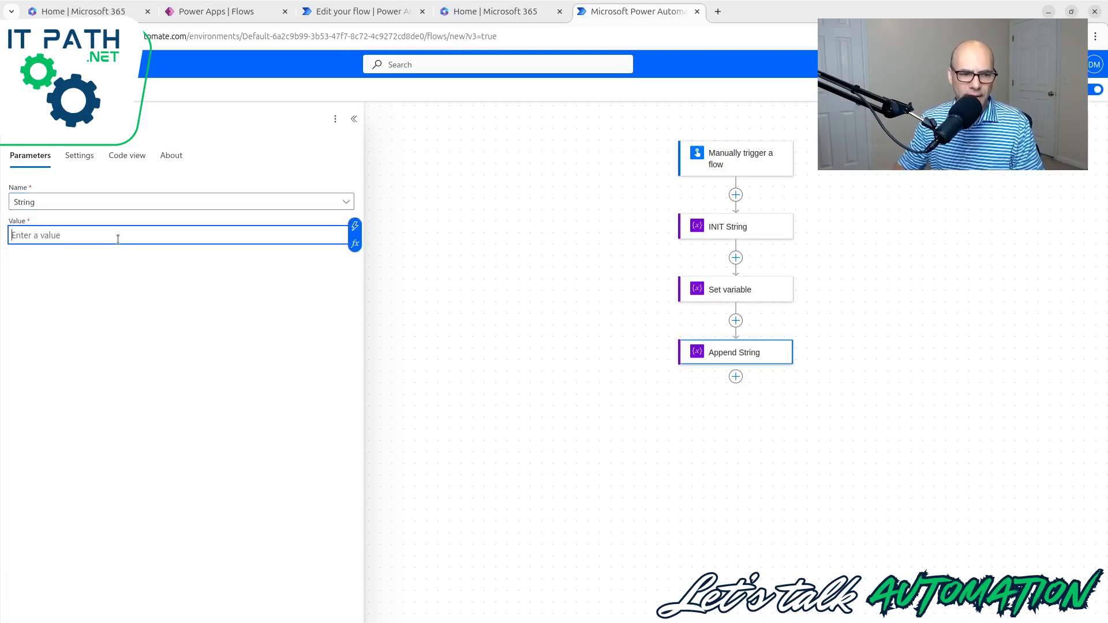
type("Worl")
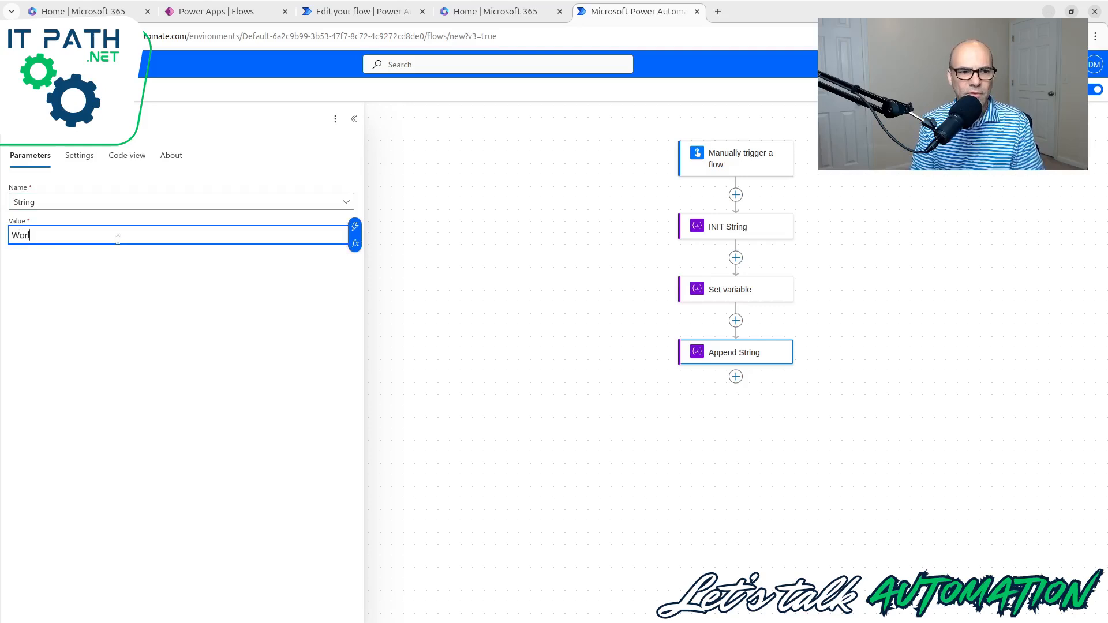
type("d")
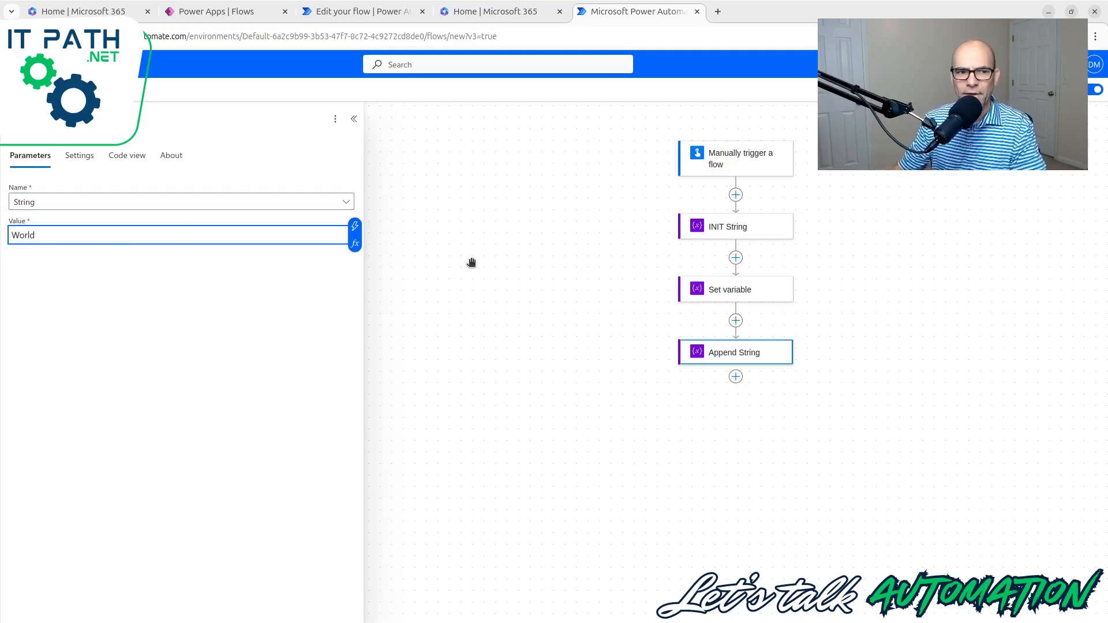
left_click(353, 118)
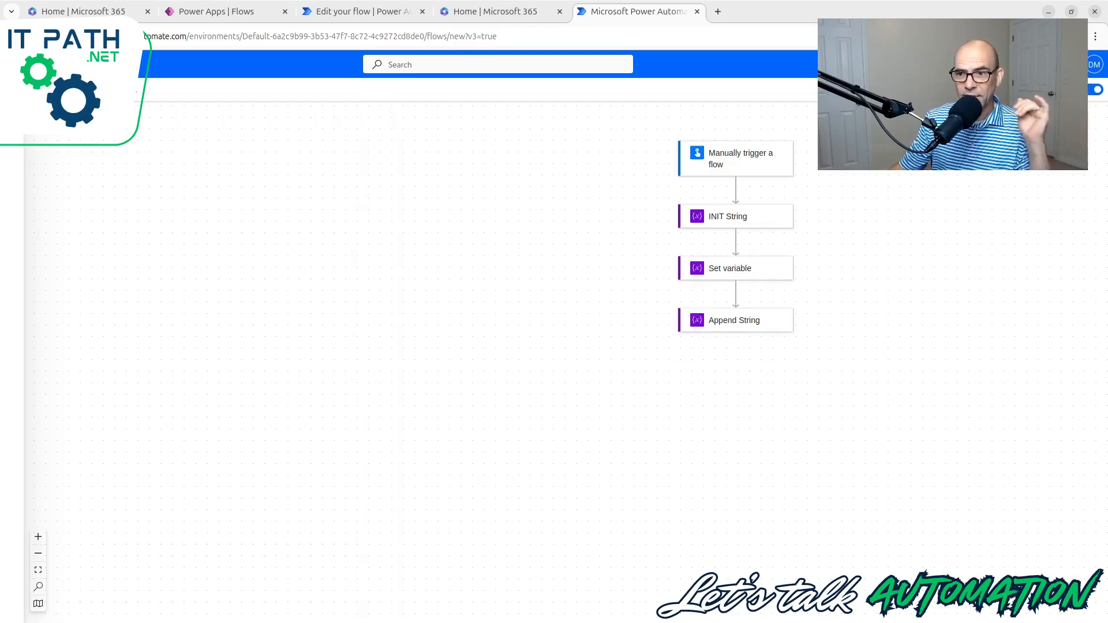
Review the INIT String, Set variable and Append String run results, including Append String's code view
left_click(734, 235)
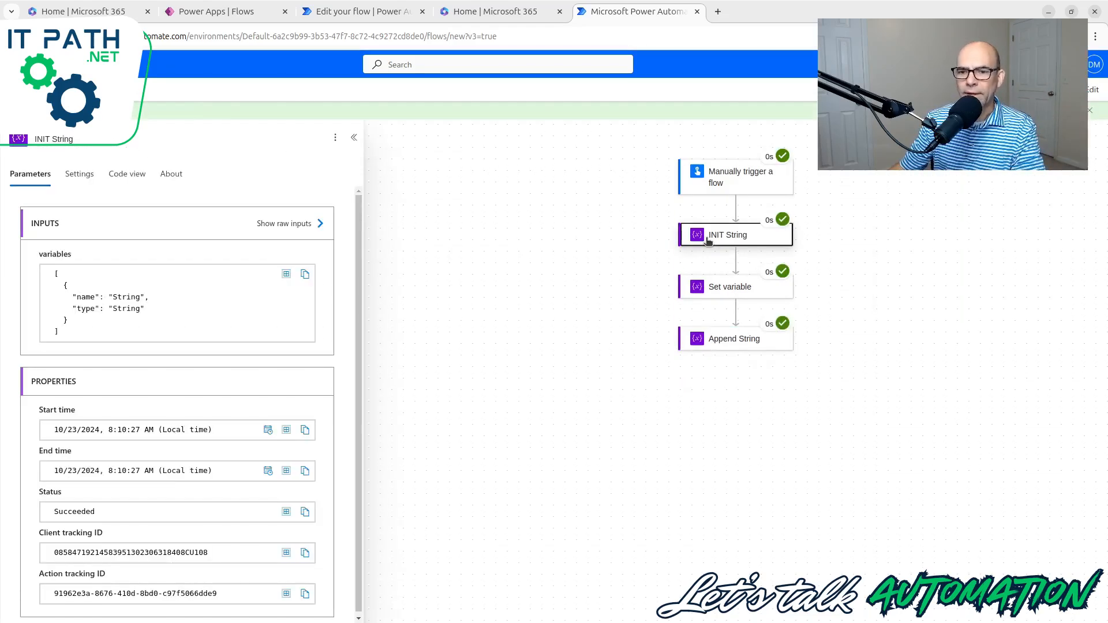
left_click(730, 286)
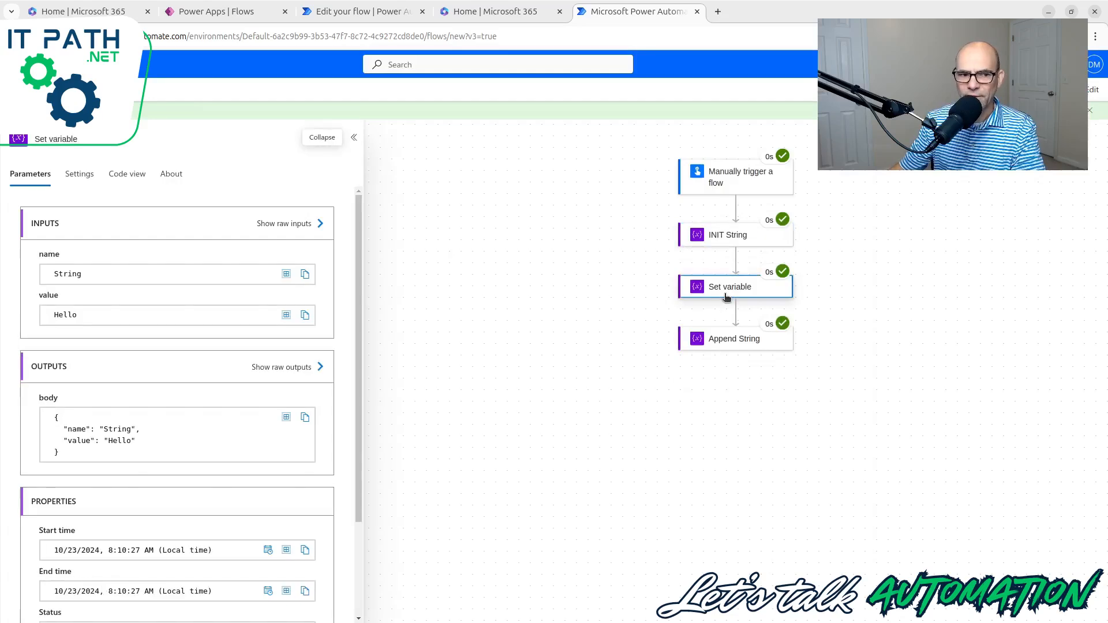
left_click(734, 339)
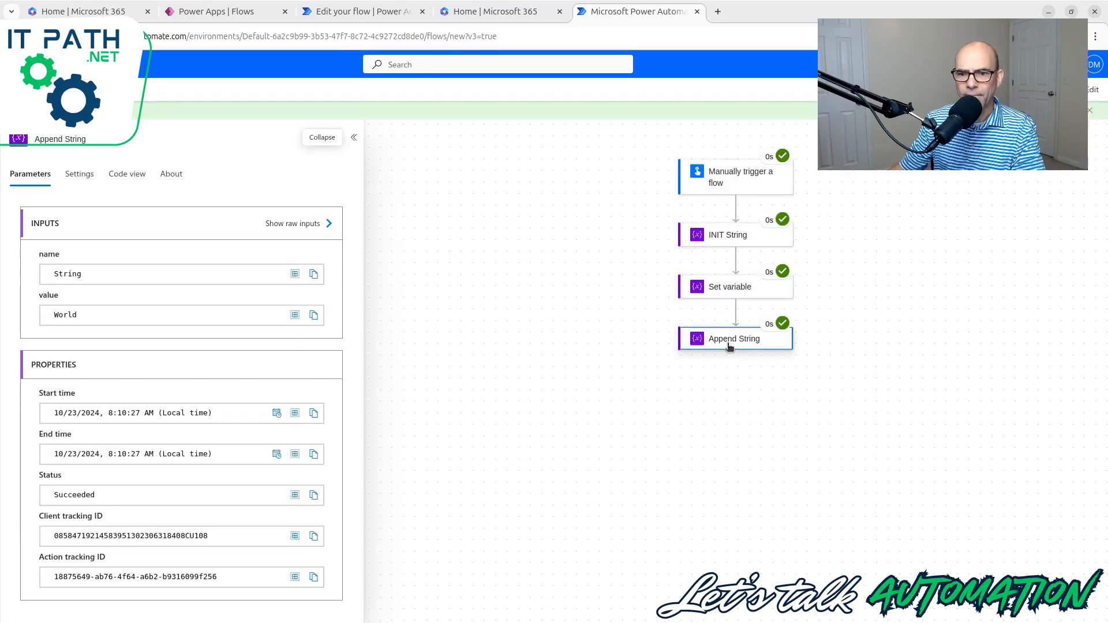
left_click(730, 286)
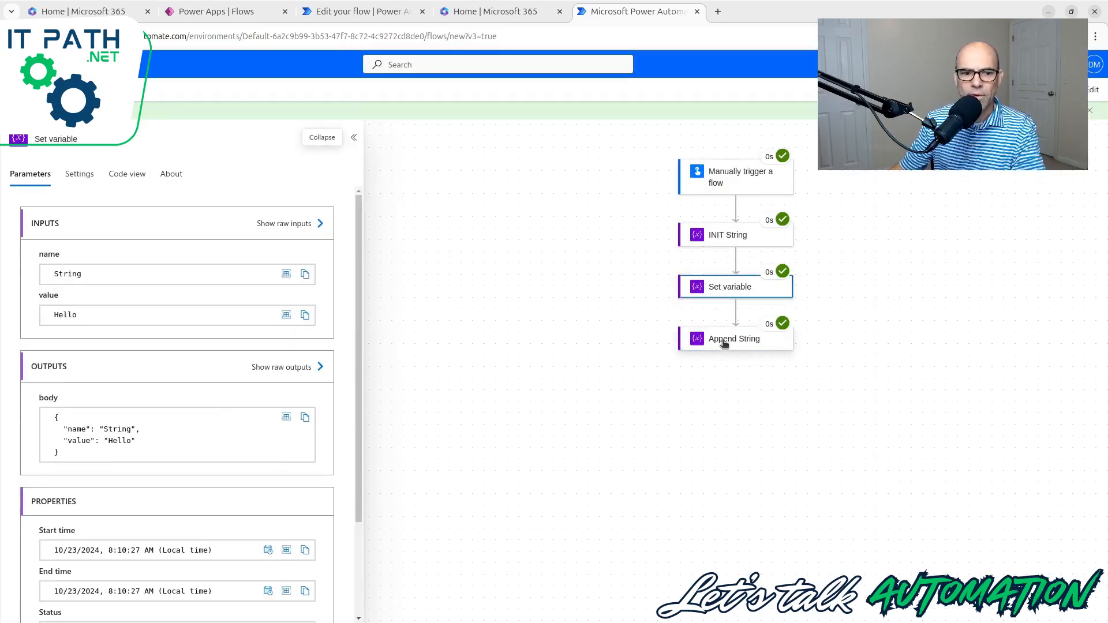
left_click(734, 339)
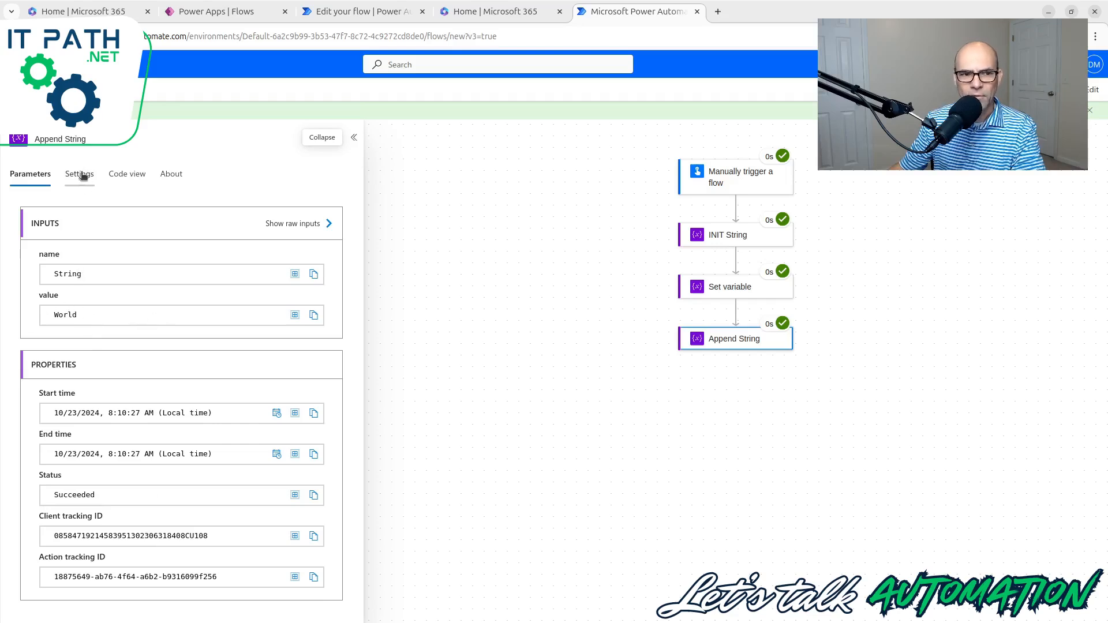
left_click(127, 174)
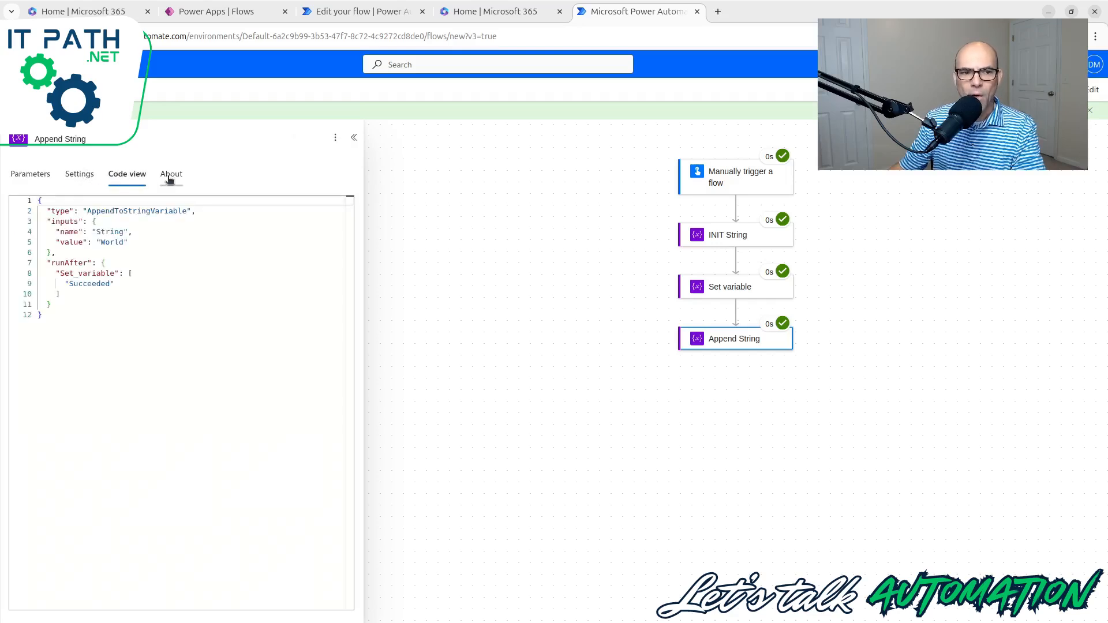
left_click(30, 174)
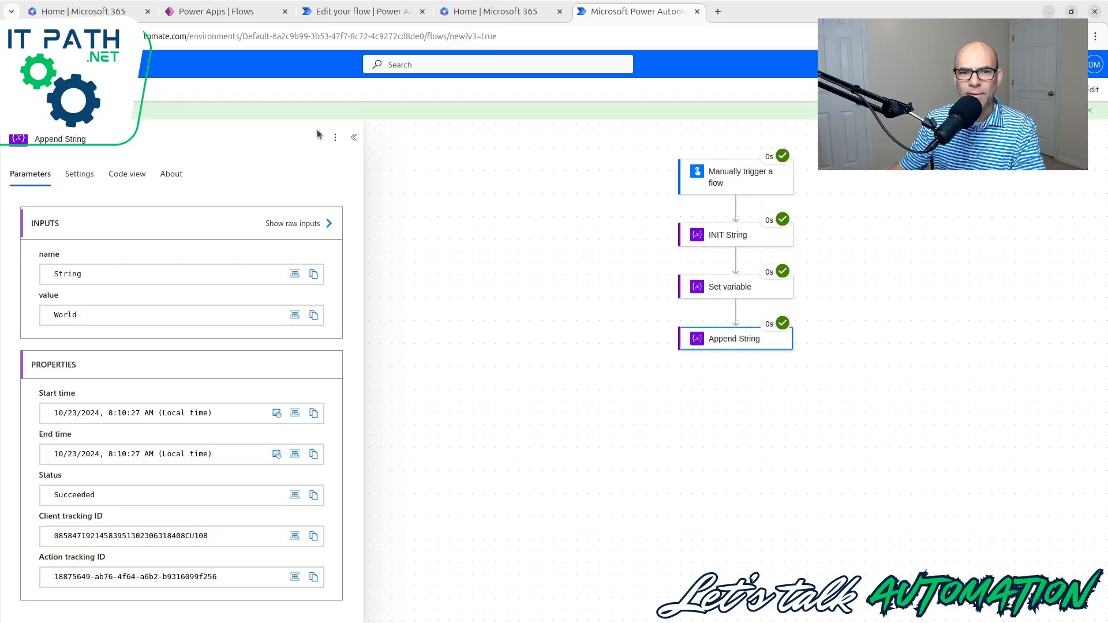
left_click(353, 136)
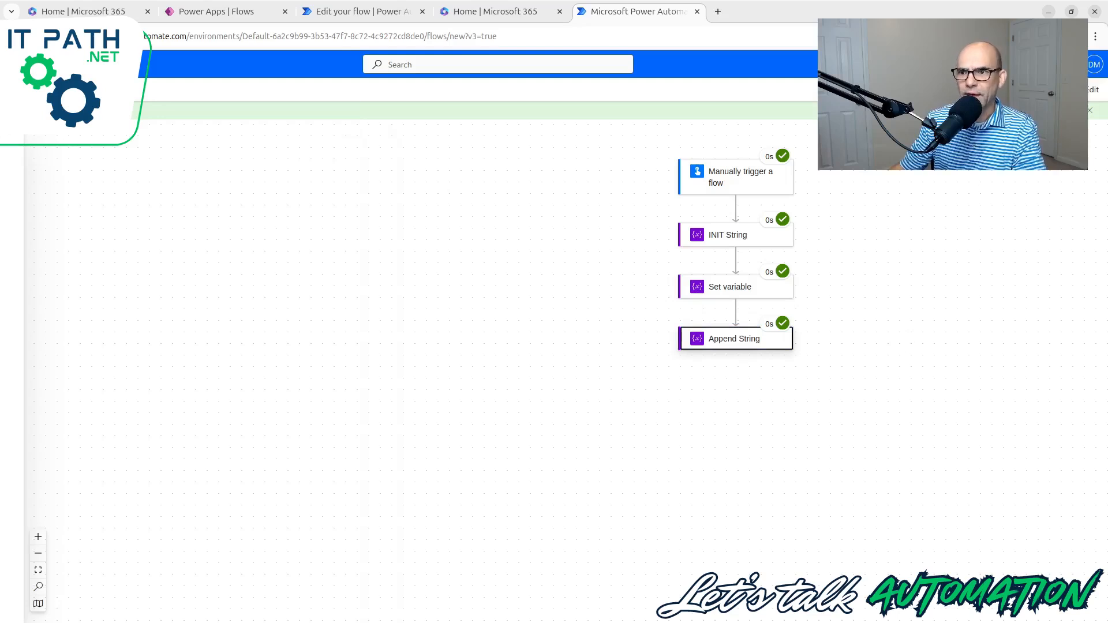
Name the new variable Output and set its type to String
left_click(734, 377)
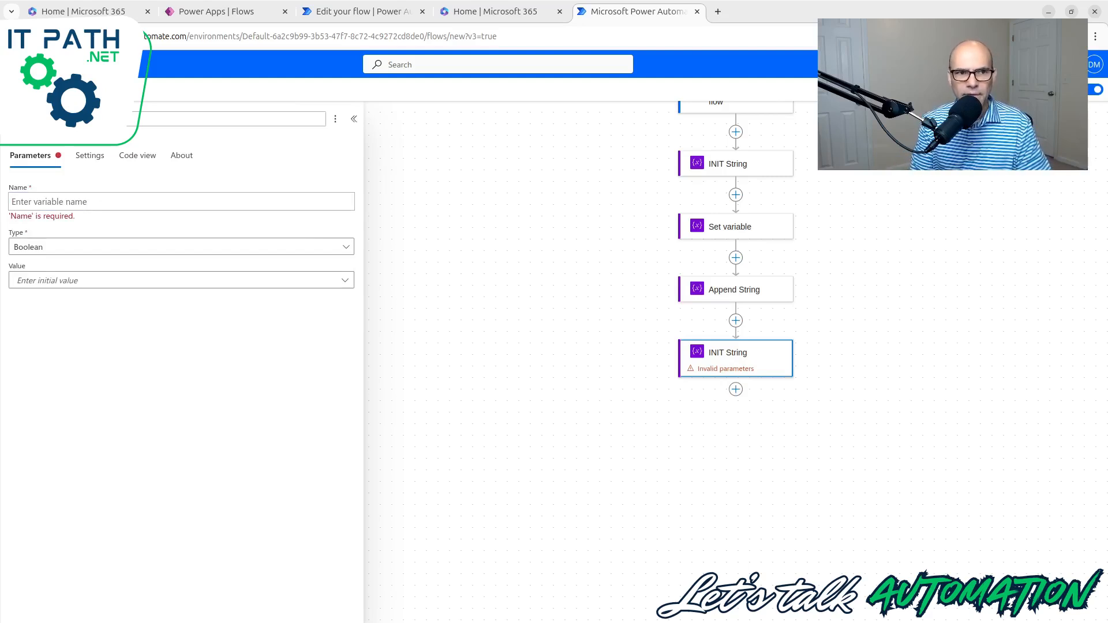
left_click(141, 201)
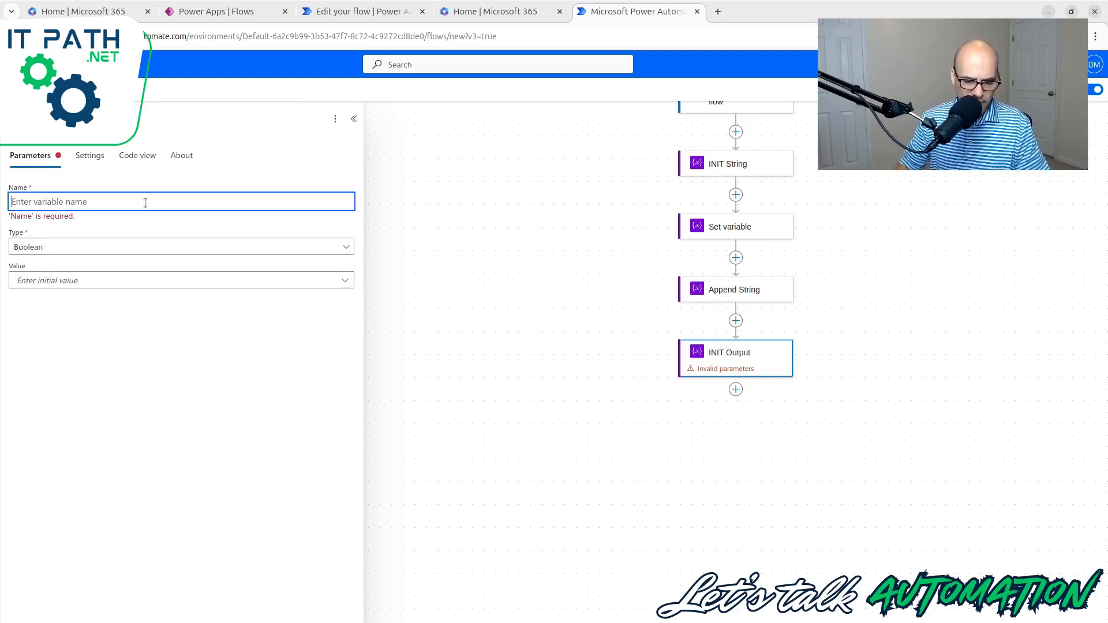
type("Output")
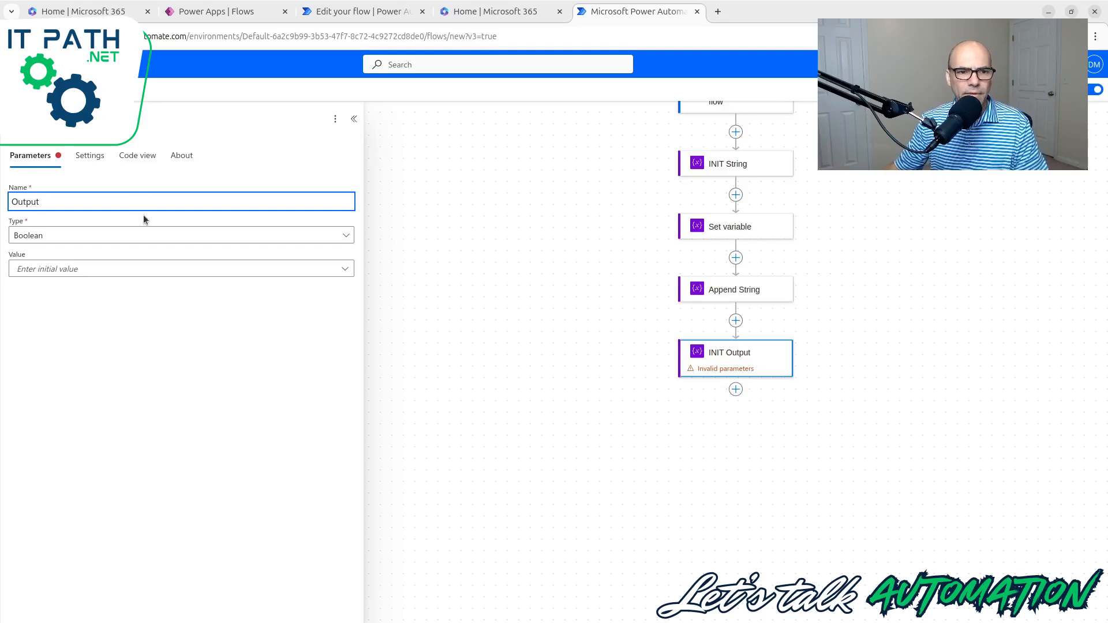
left_click(181, 236)
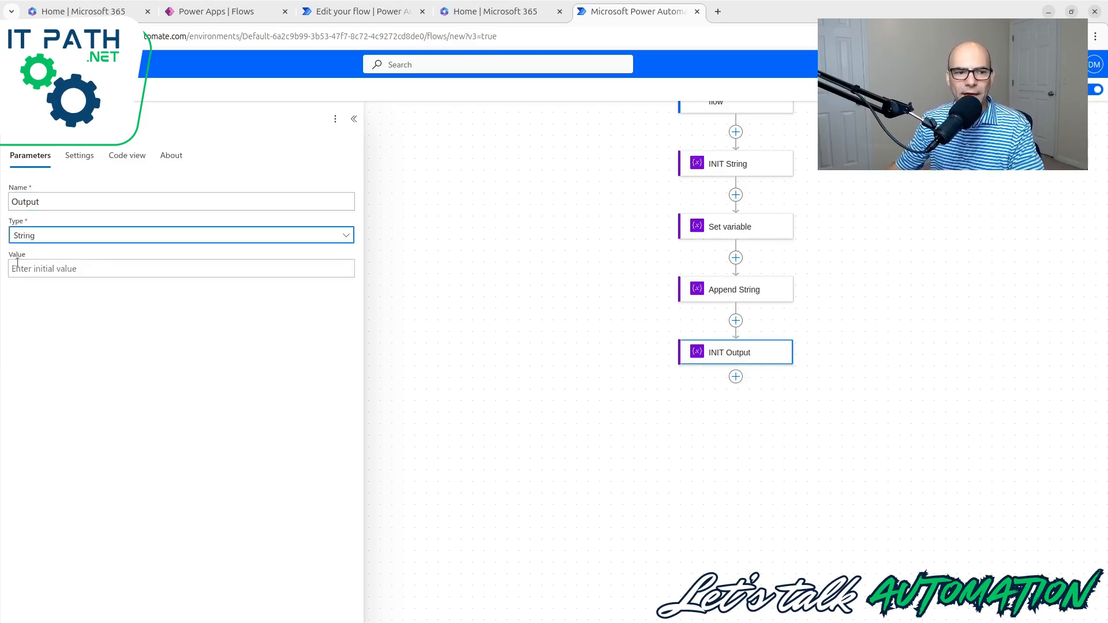
Set Output's initial value to the String variable through dynamic content
left_click(177, 269)
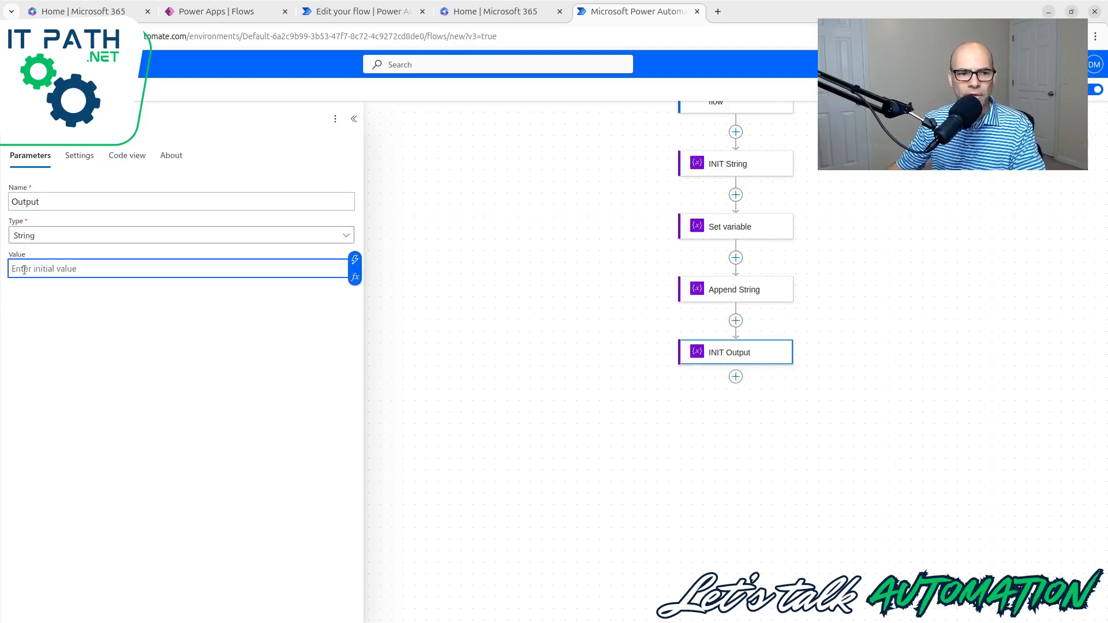
mouse_move(355, 277)
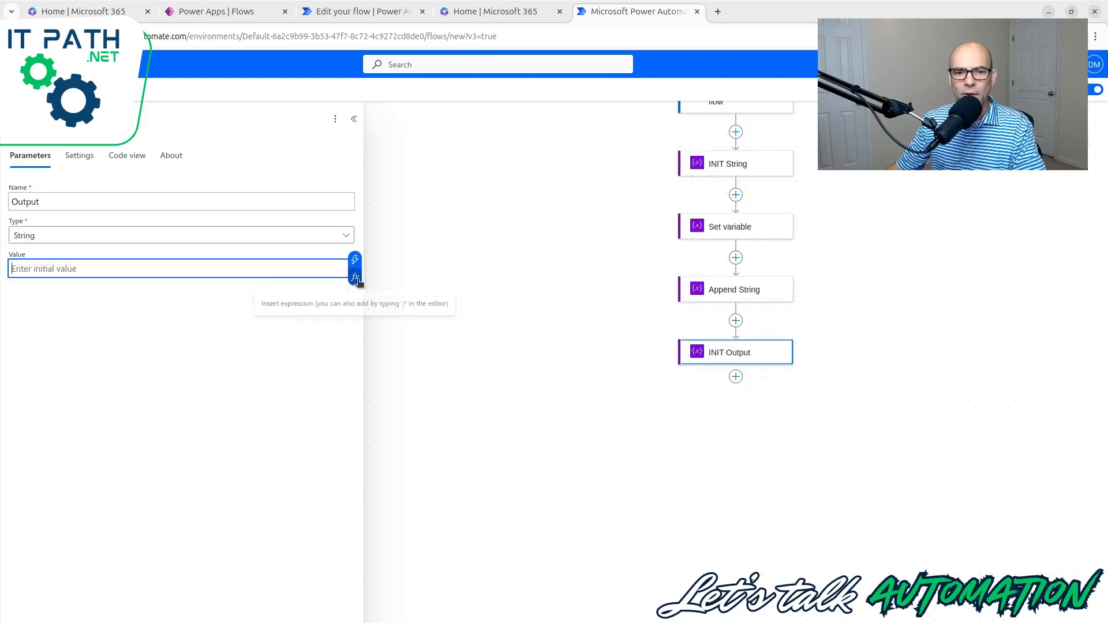
left_click(355, 276)
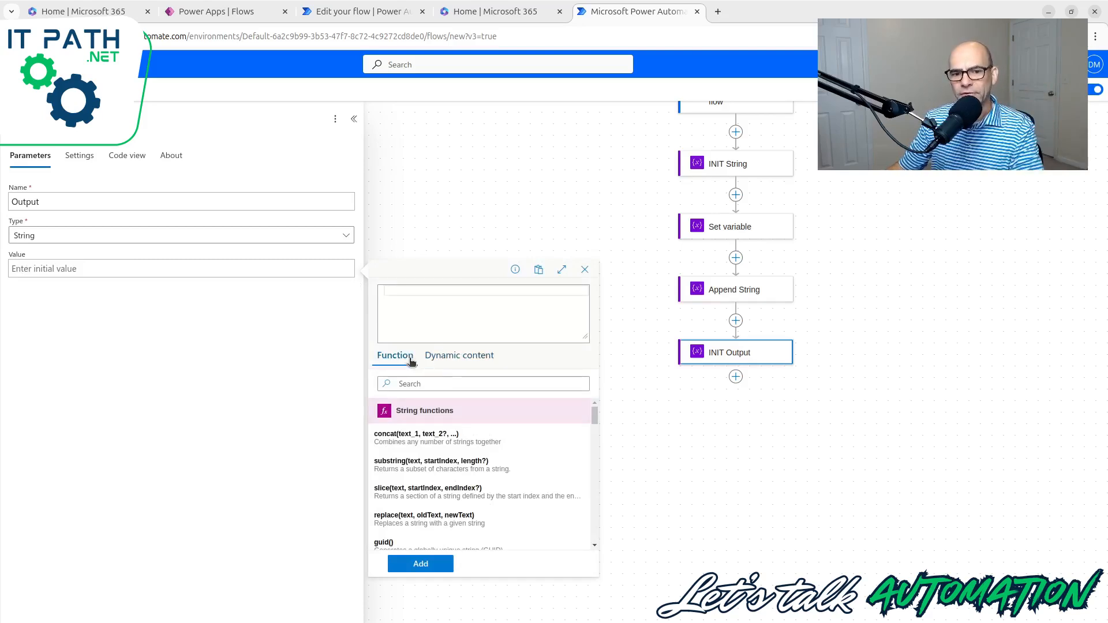
mouse_move(466, 229)
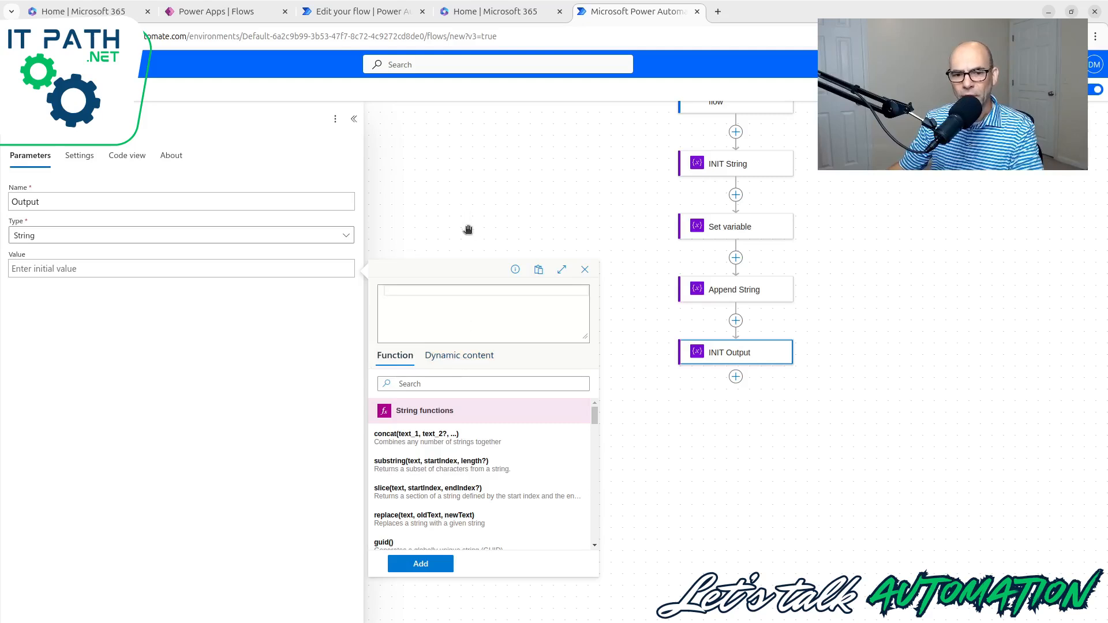
left_click(585, 270)
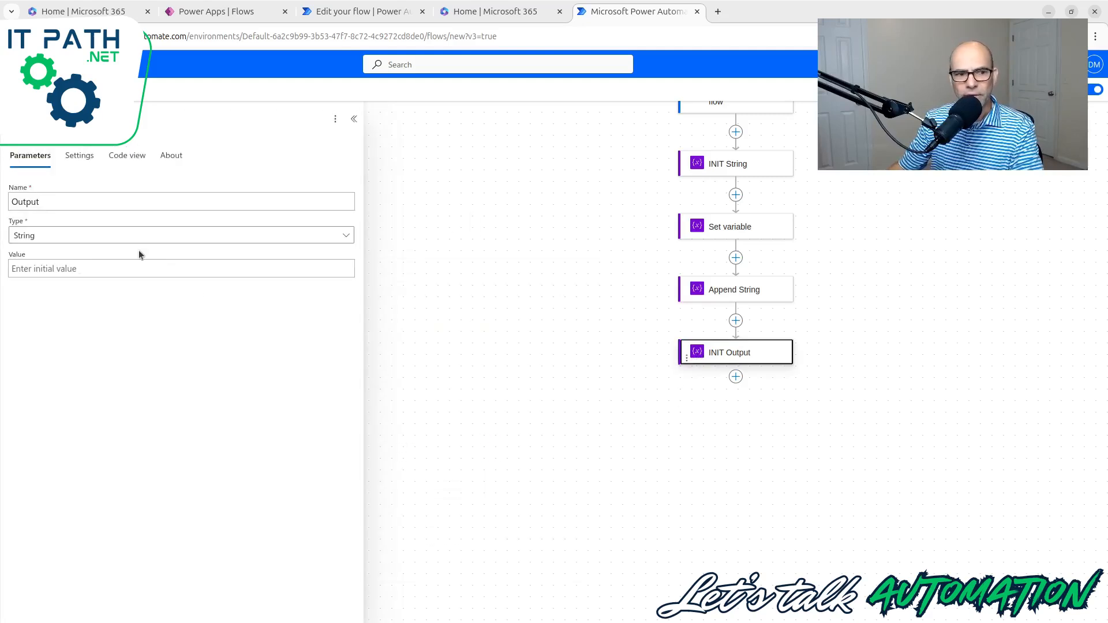
left_click(177, 268)
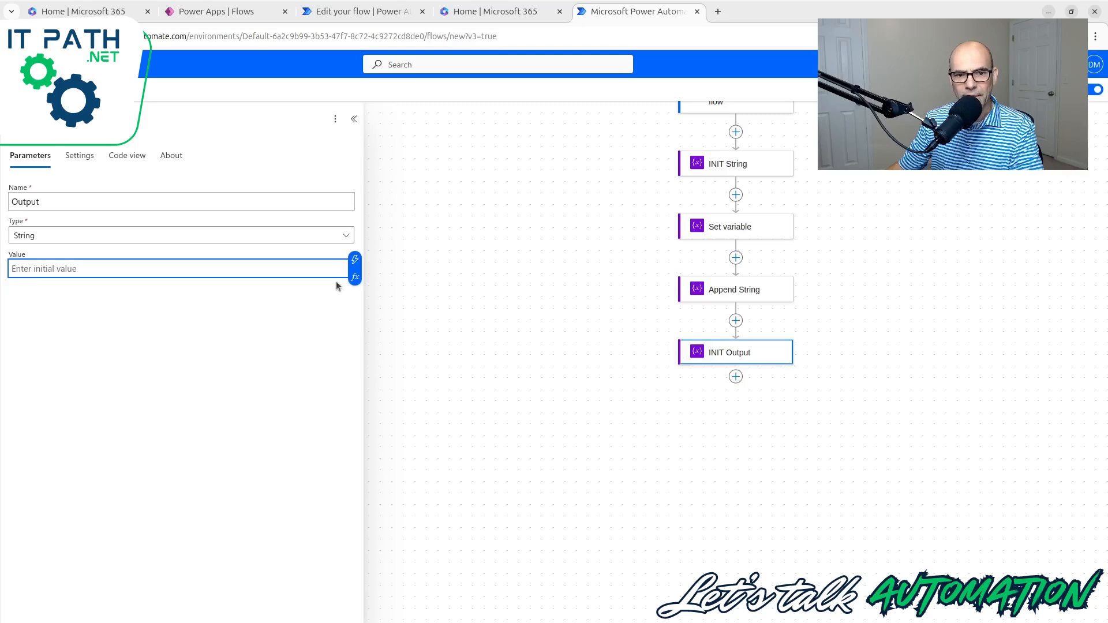
mouse_move(355, 277)
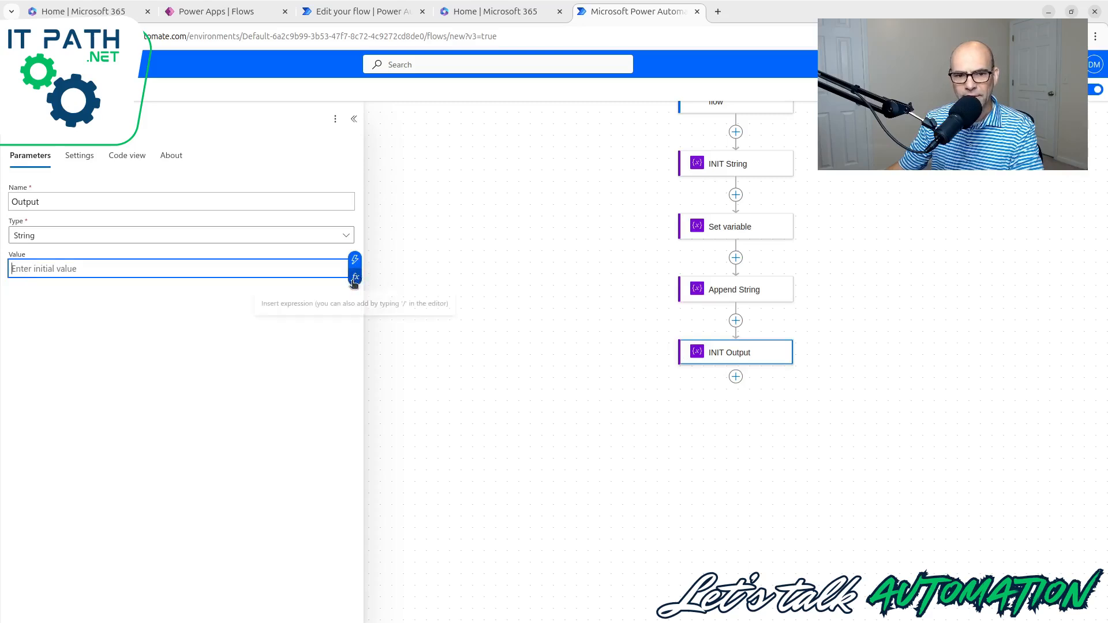
left_click(355, 277)
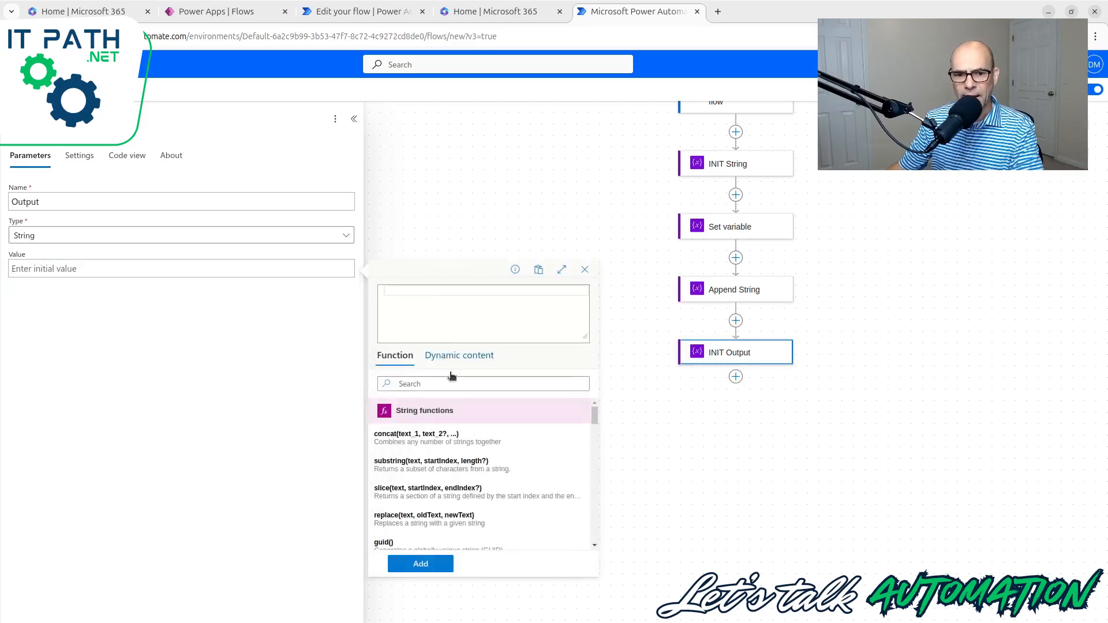
left_click(459, 355)
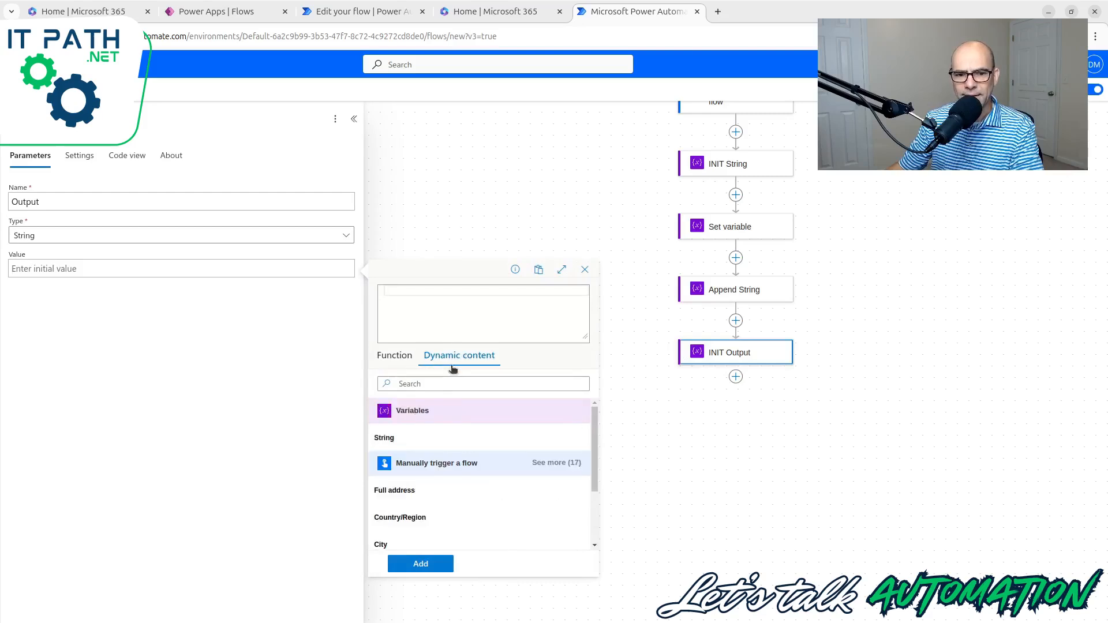
mouse_move(479, 448)
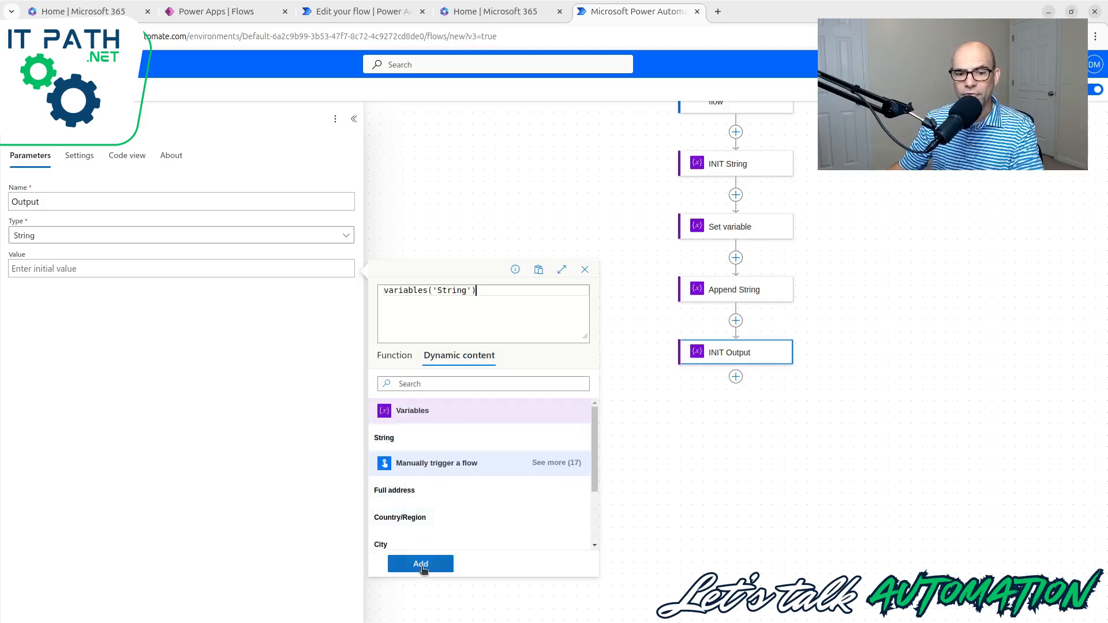
left_click(421, 564)
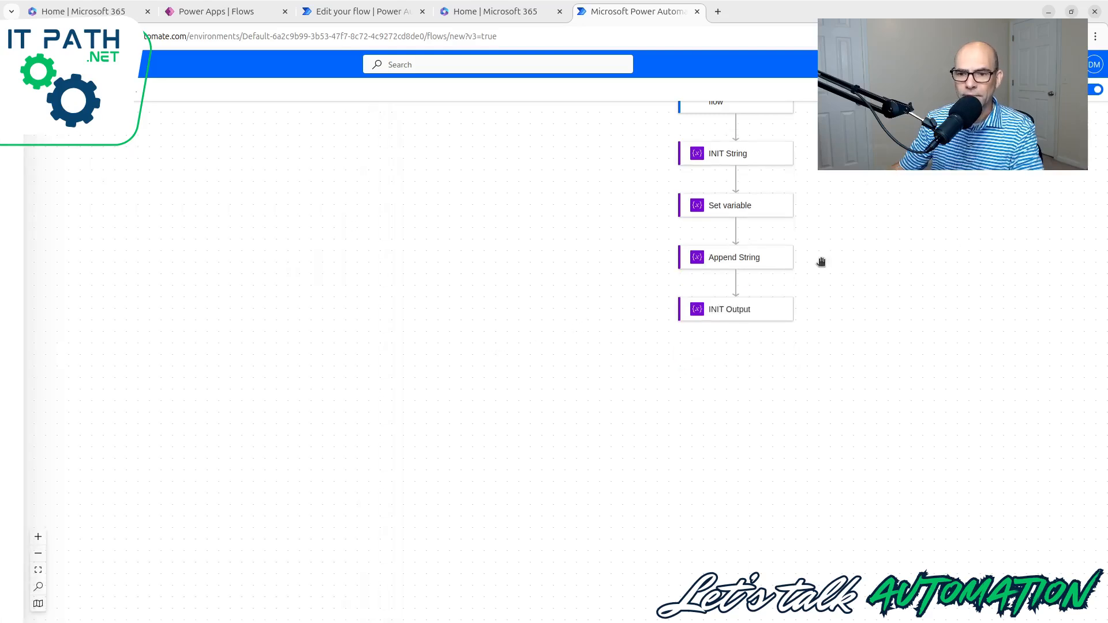
Open the INIT Output run results and highlight its HelloWorld value
left_click(728, 309)
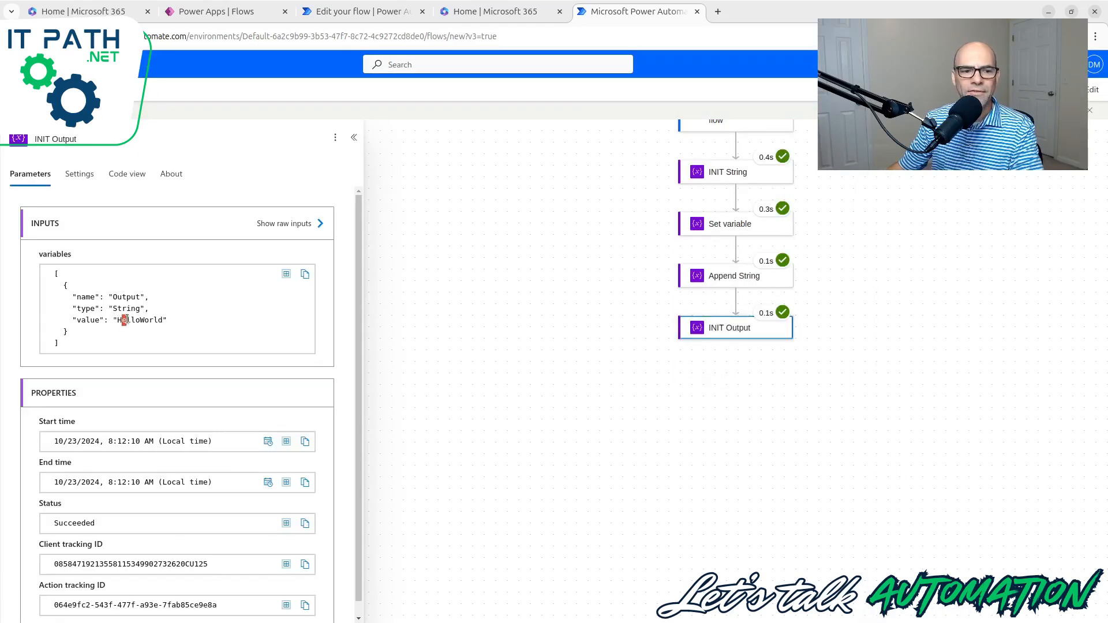
double_click(140, 319)
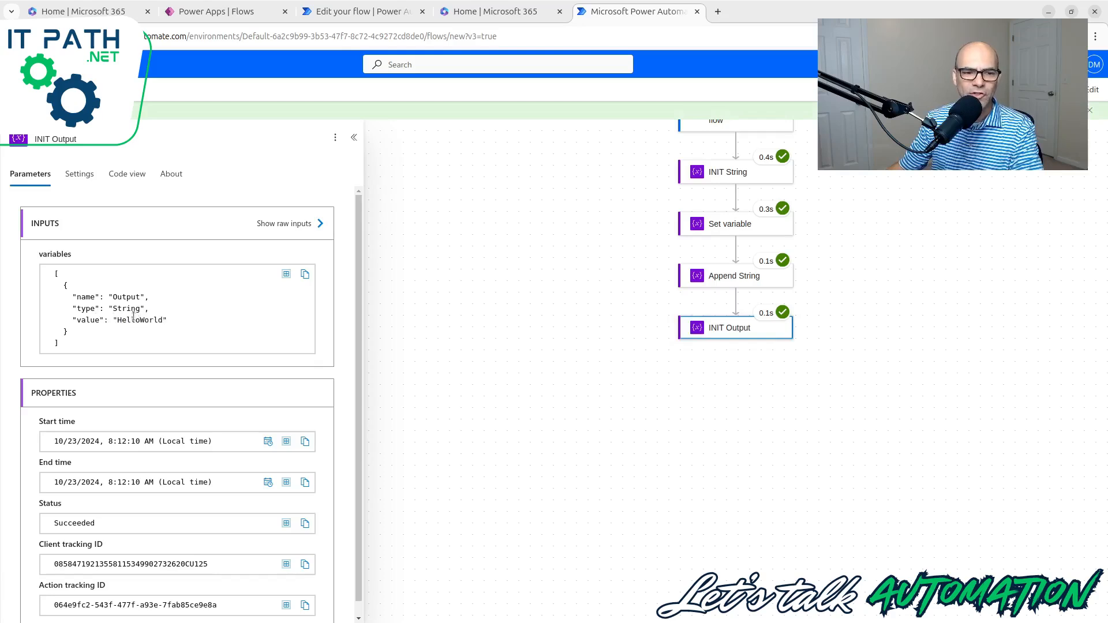
double_click(141, 320)
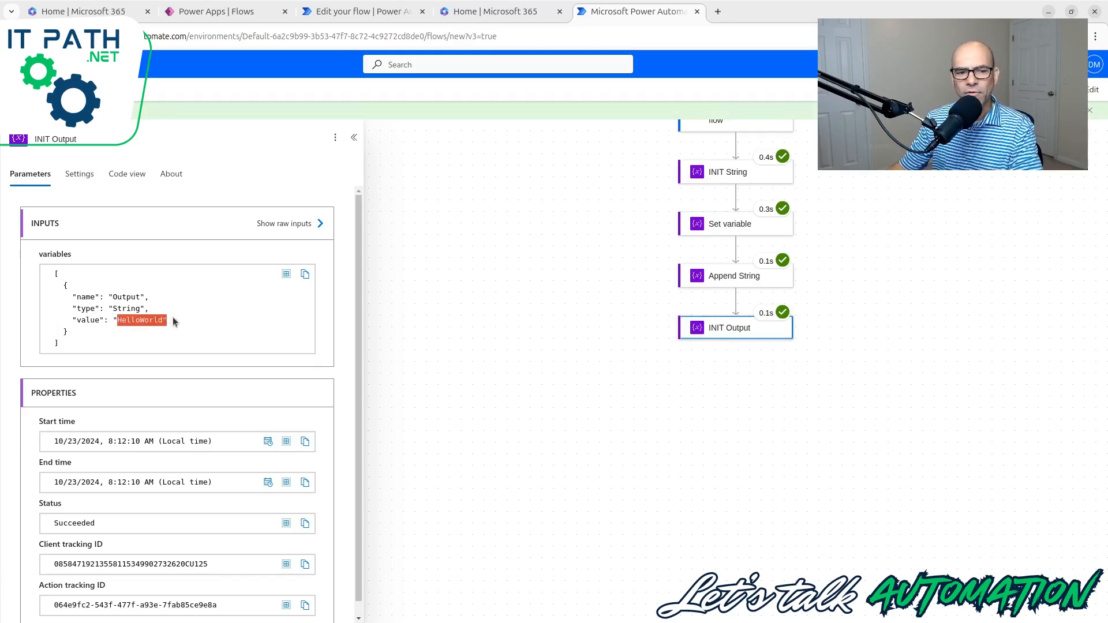
mouse_move(495, 244)
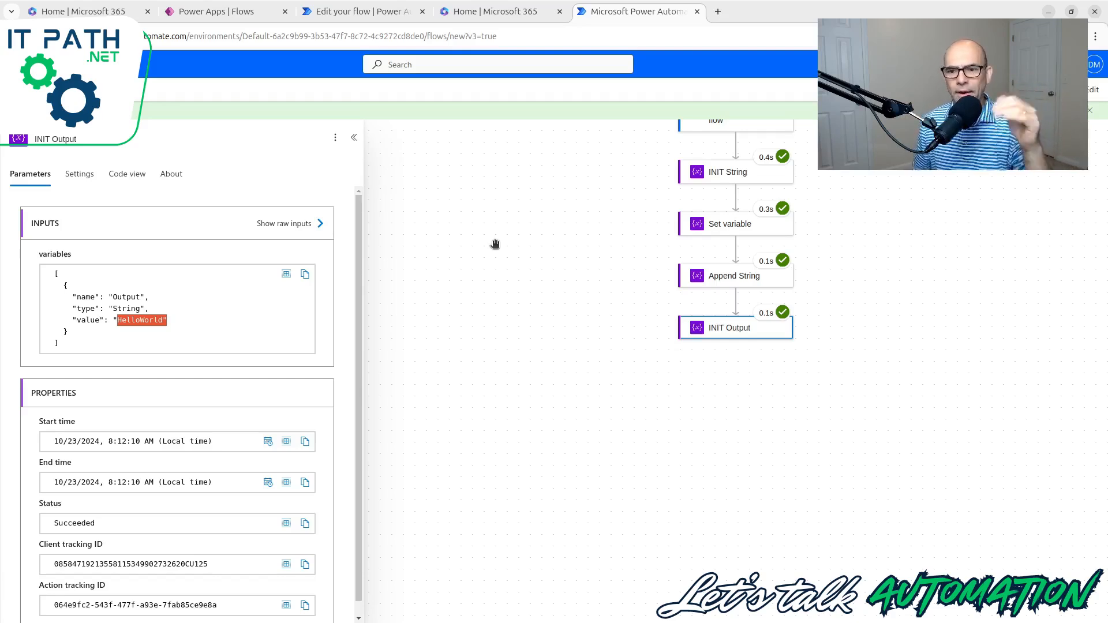
mouse_move(755, 327)
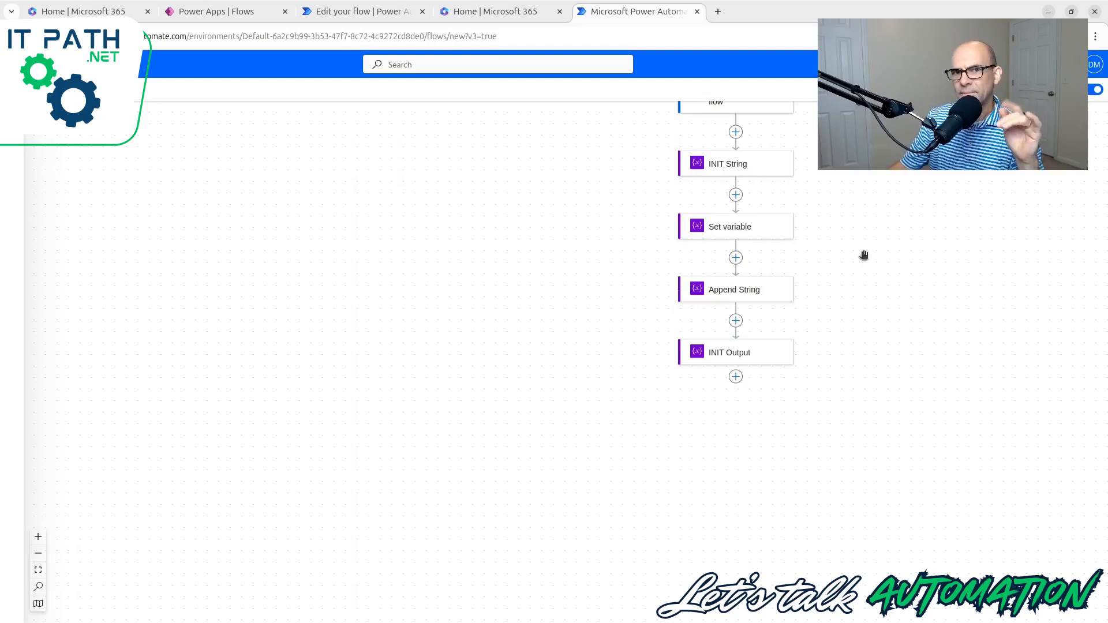
Change Set variable's value to 1234 and Append String's value to ,5678
left_click(735, 226)
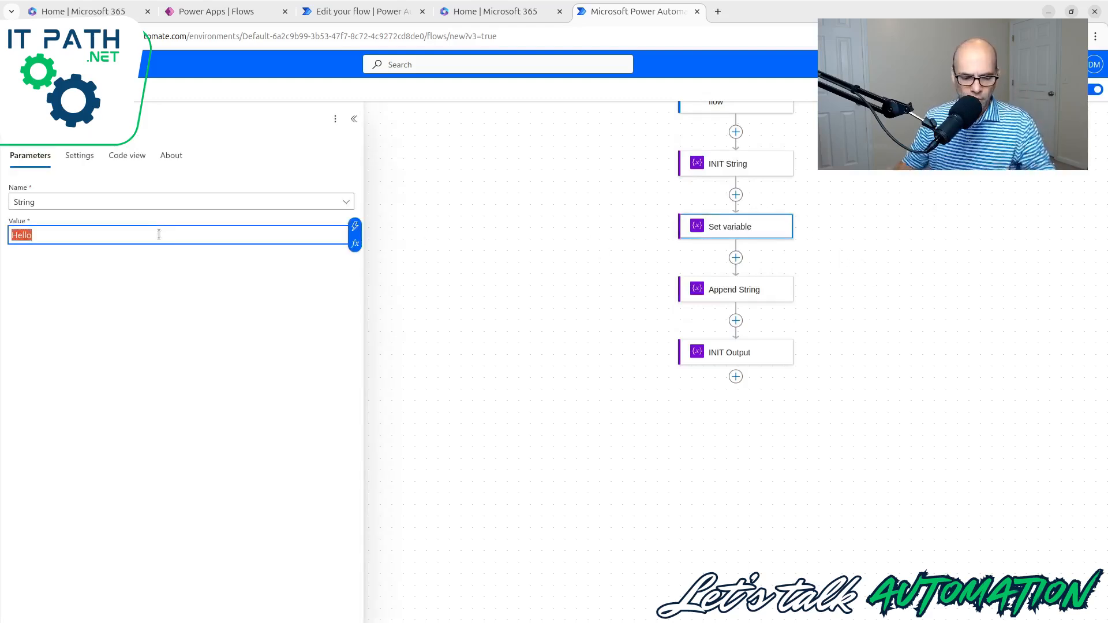
type("1234")
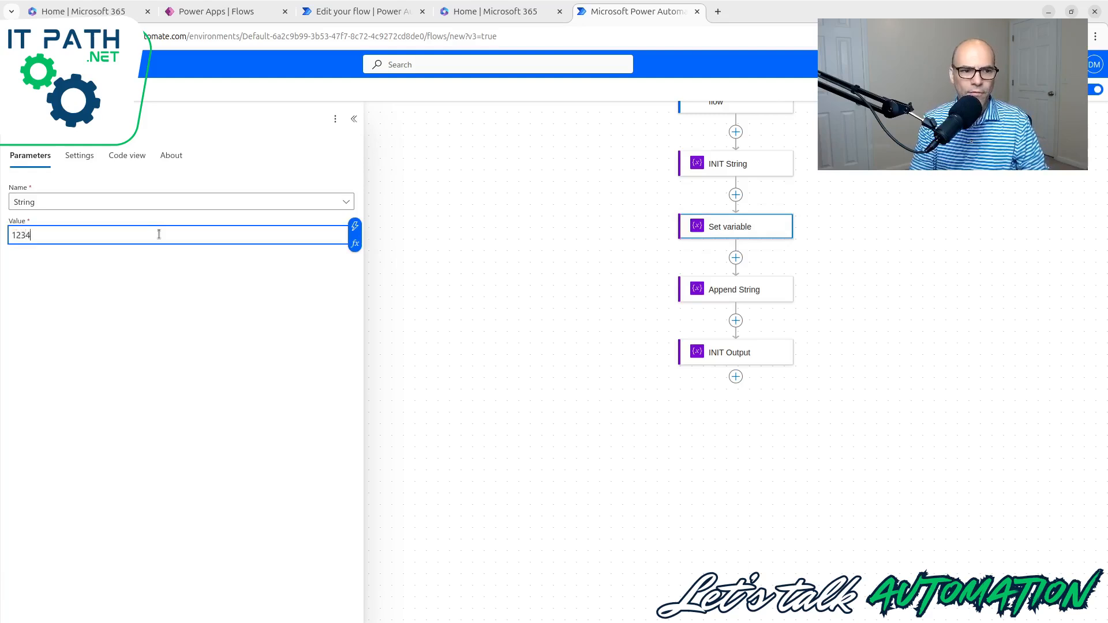
type(",")
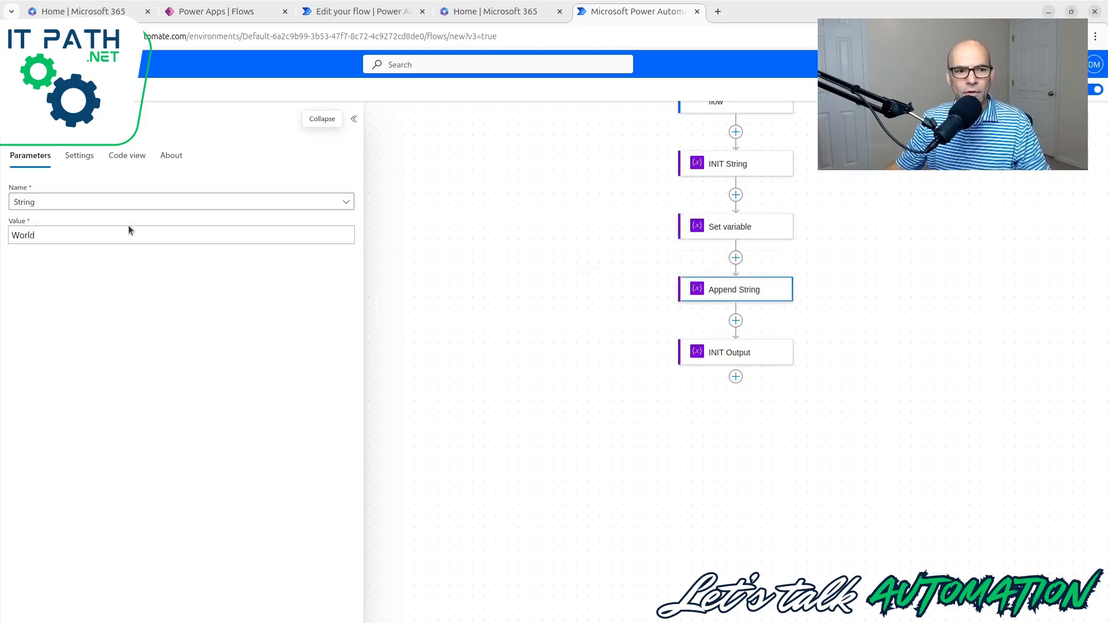
double_click(23, 235)
type(",")
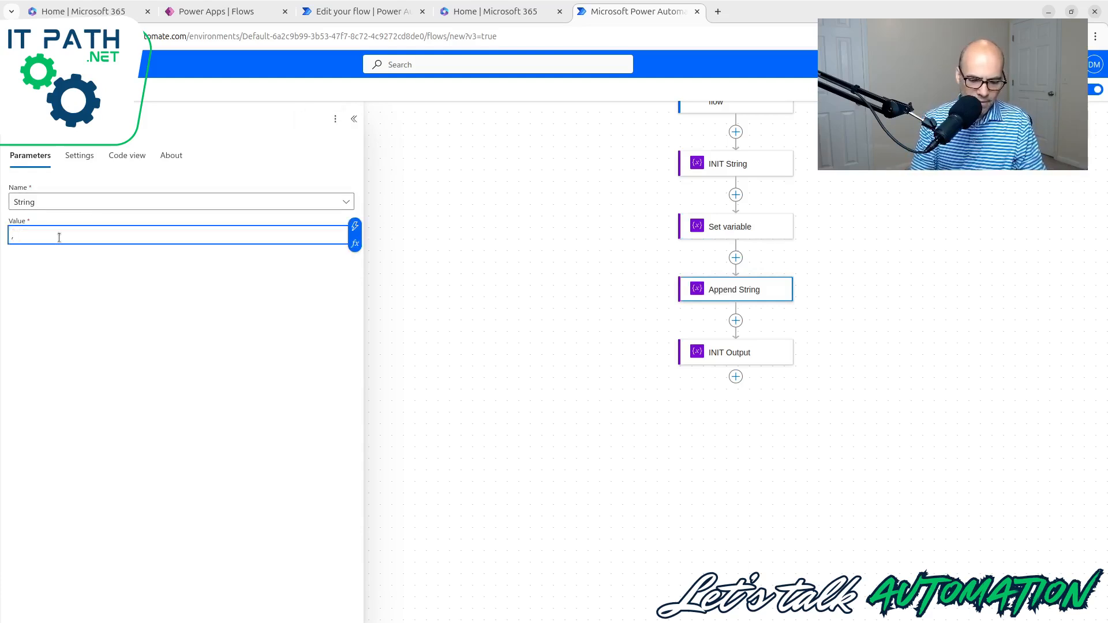
type("5678")
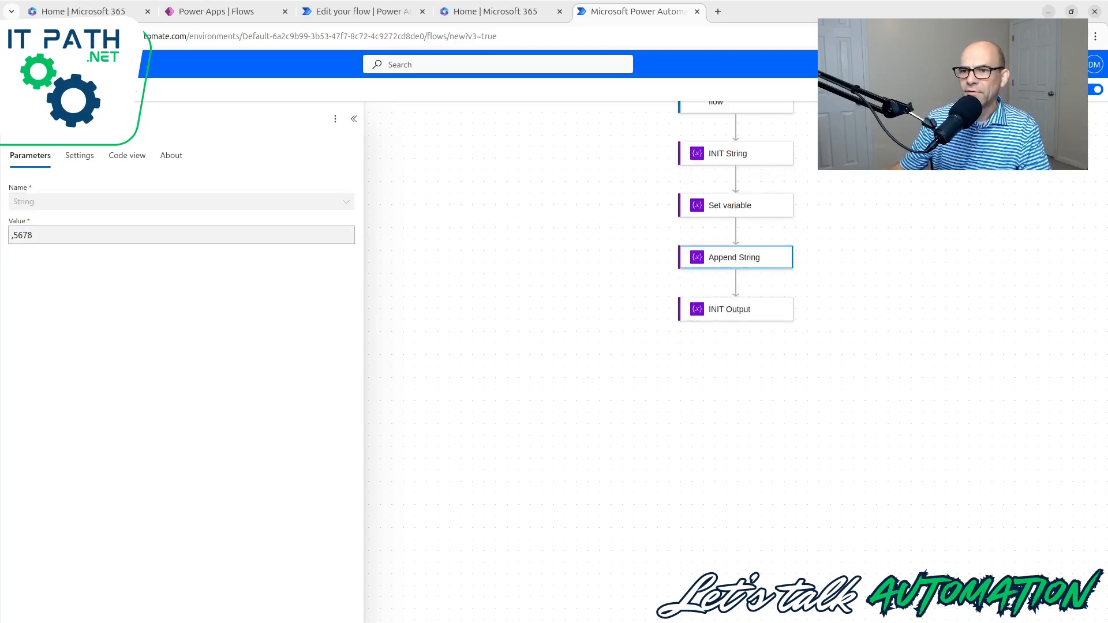
Open the new run's INIT Output details and highlight the 1234,5678 value
left_click(728, 309)
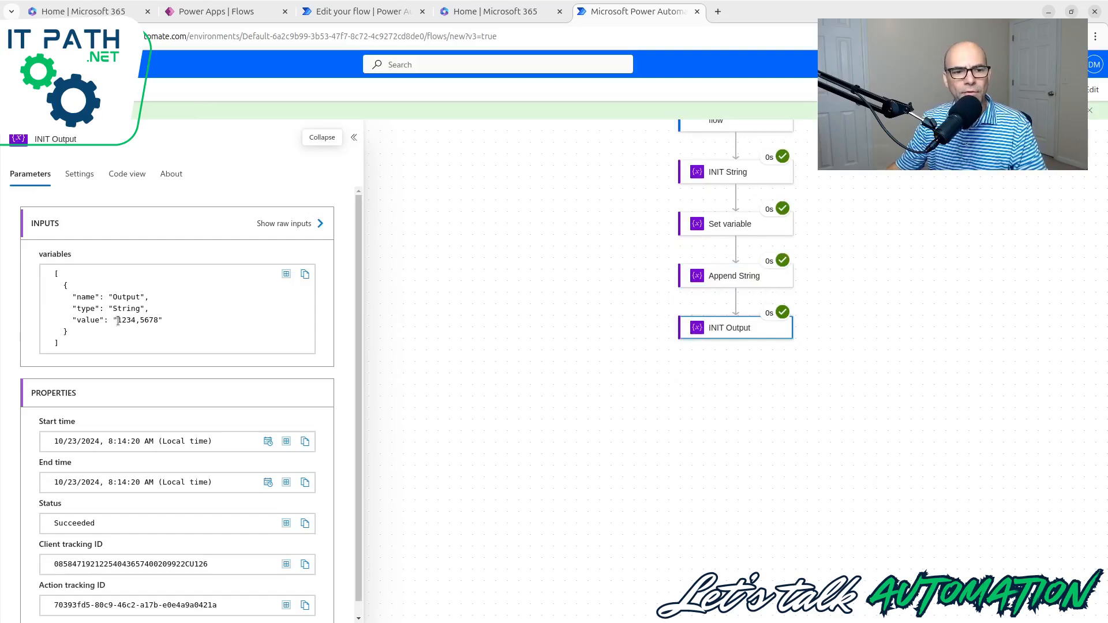
double_click(138, 319)
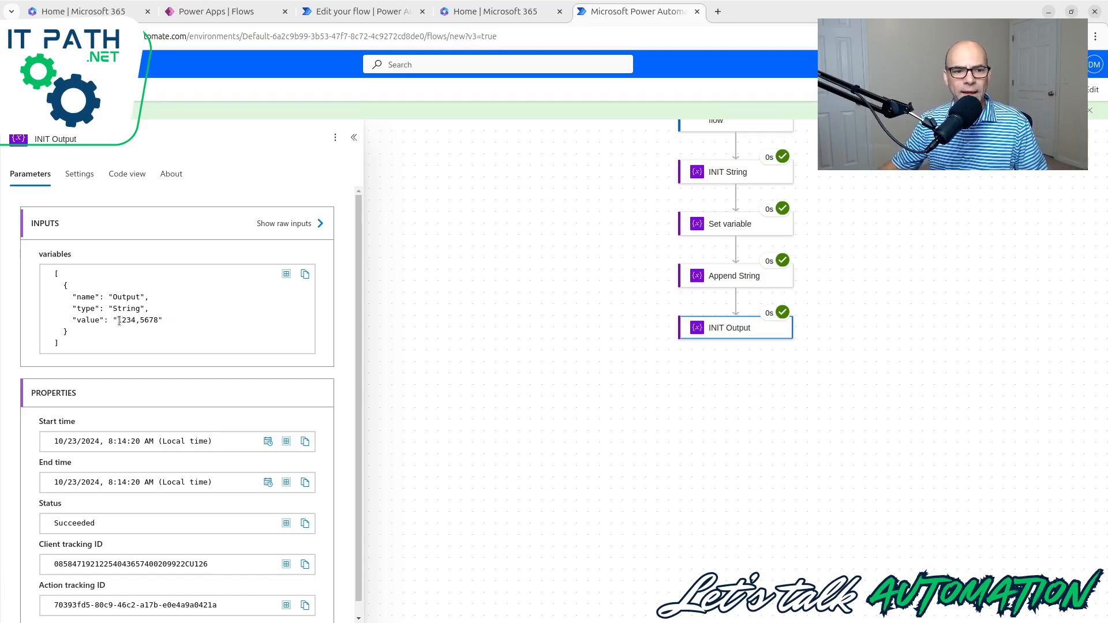
double_click(137, 320)
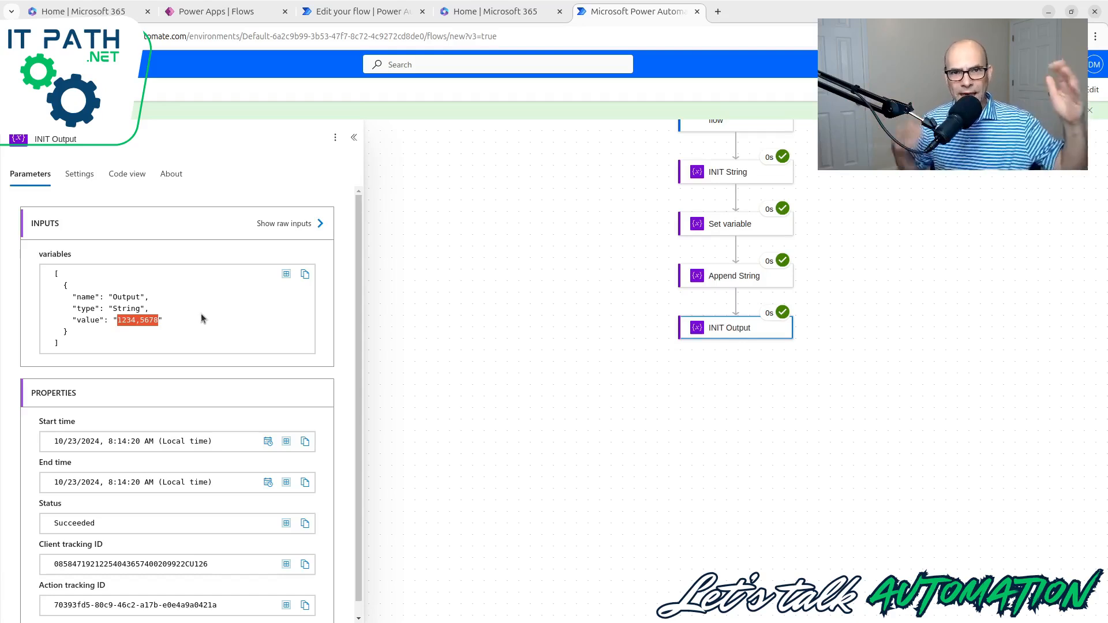
mouse_move(129, 319)
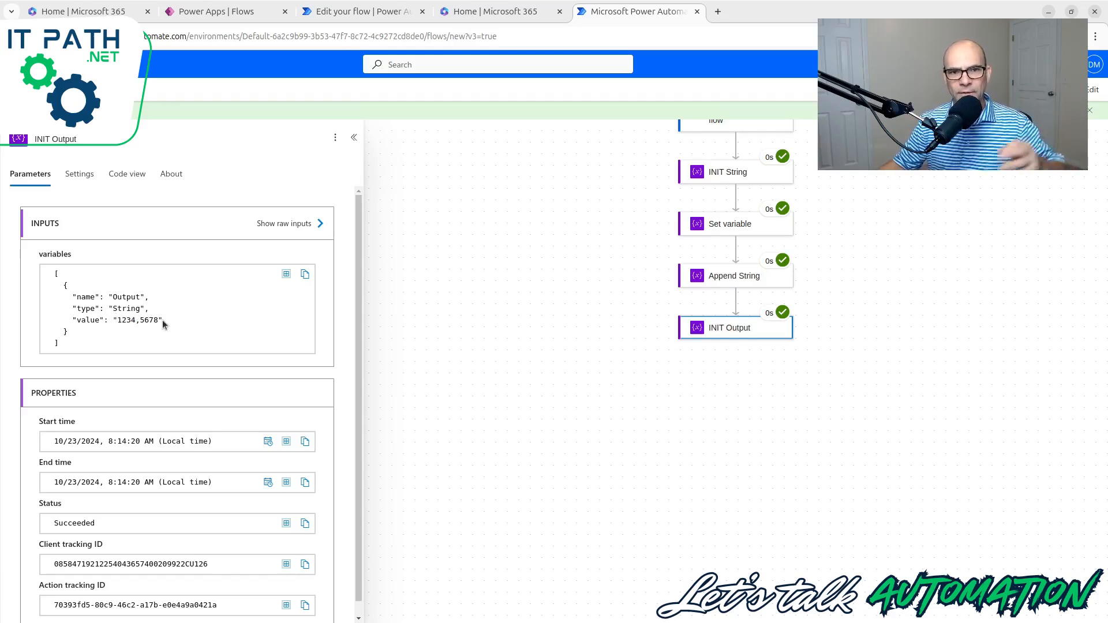
mouse_move(261, 340)
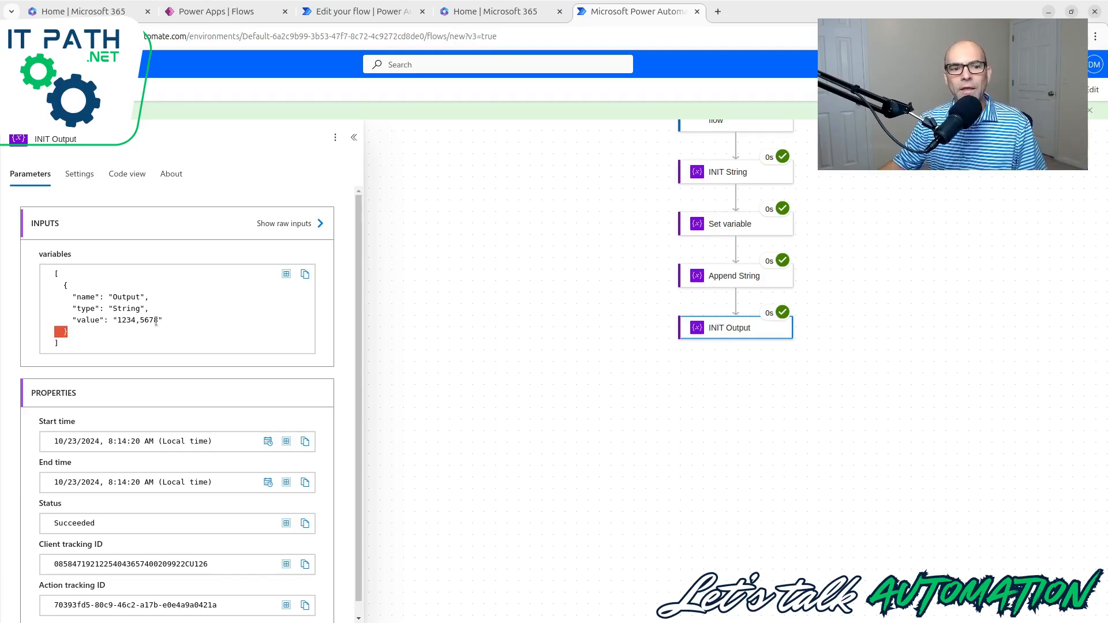
double_click(139, 319)
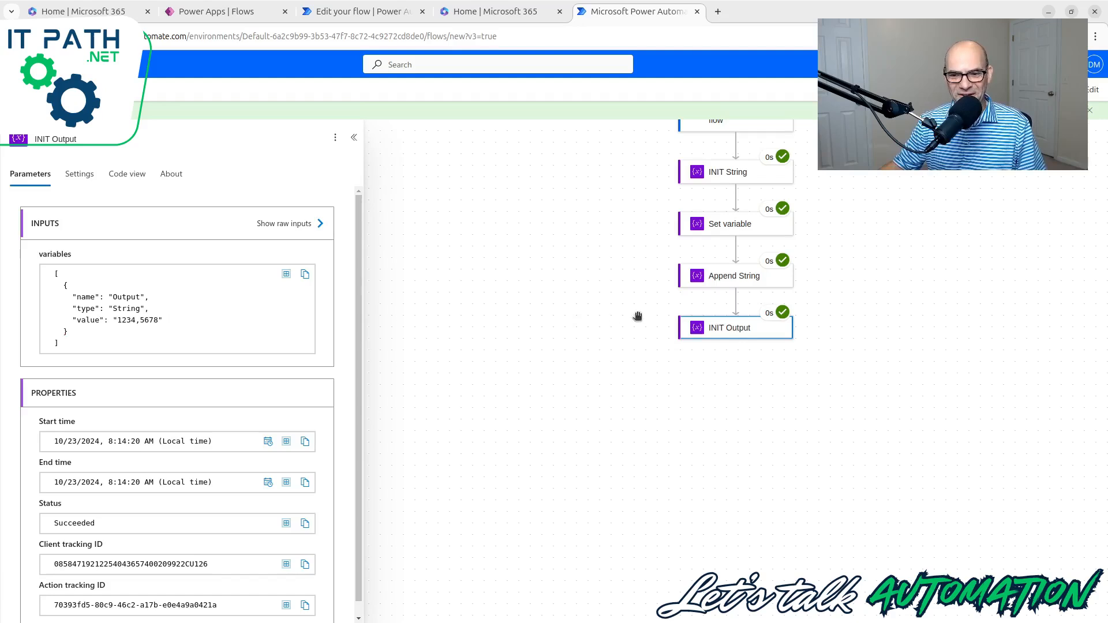
mouse_move(136, 333)
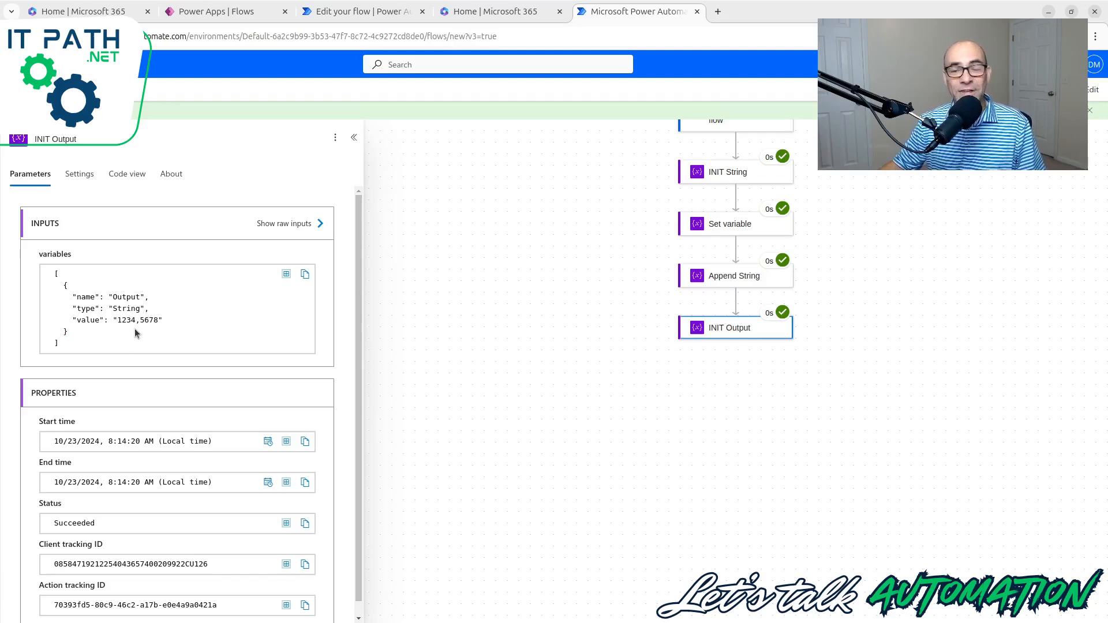
mouse_move(98, 356)
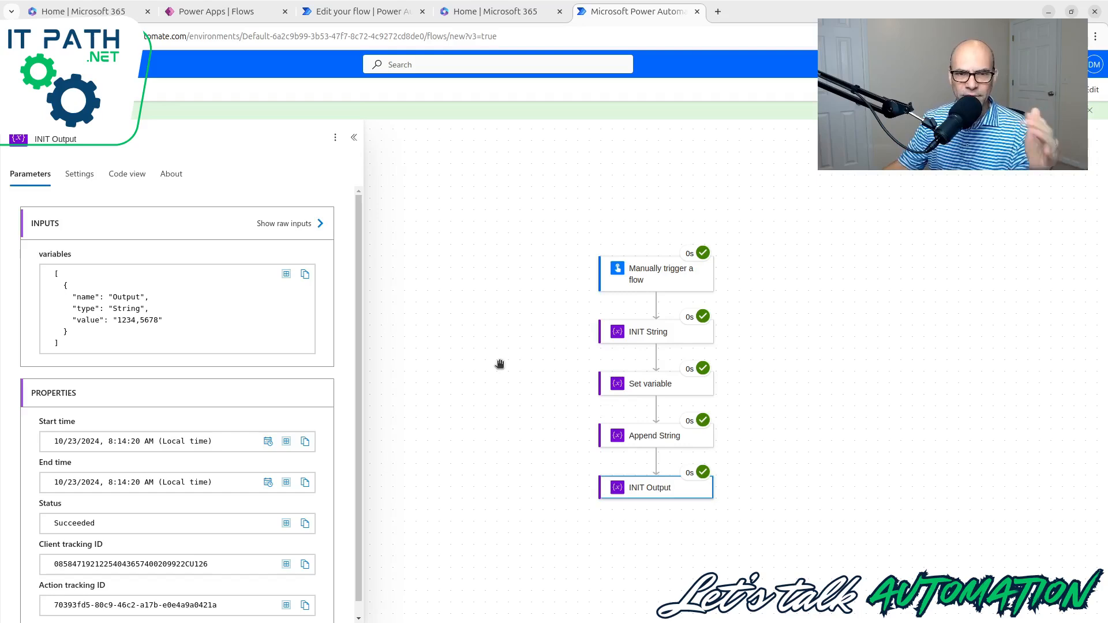
mouse_move(516, 360)
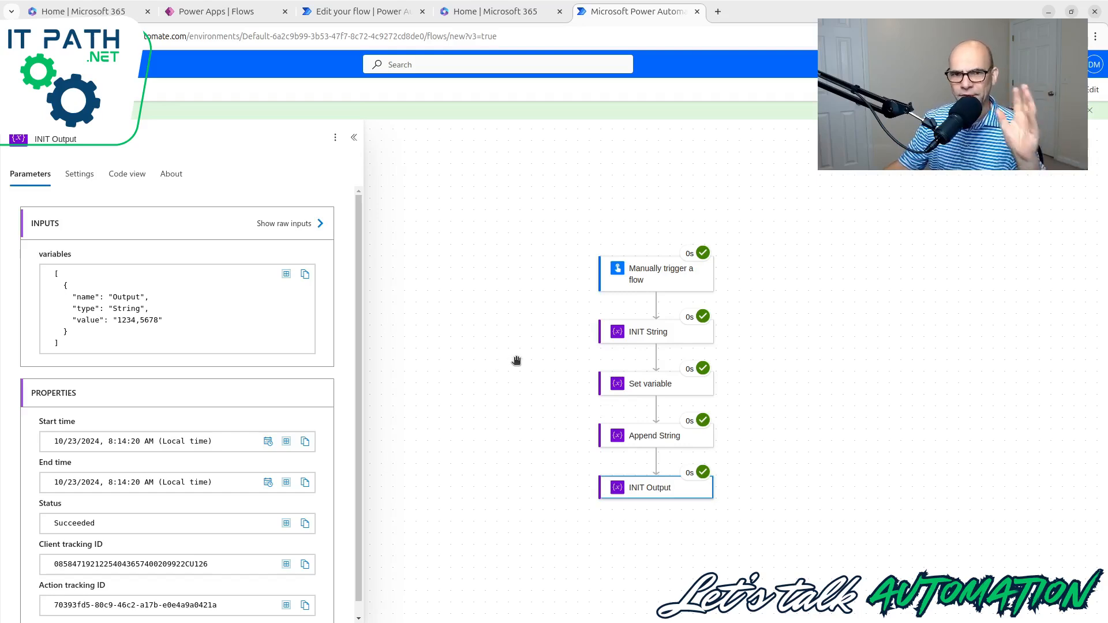